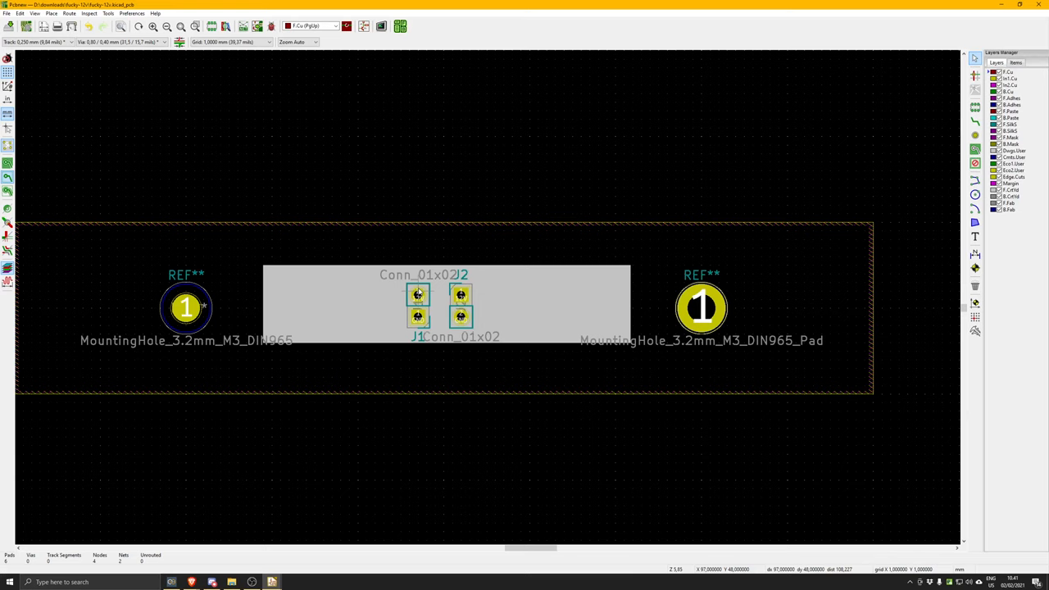
{"action": "mouse_move", "coordinate": [392, 254]}
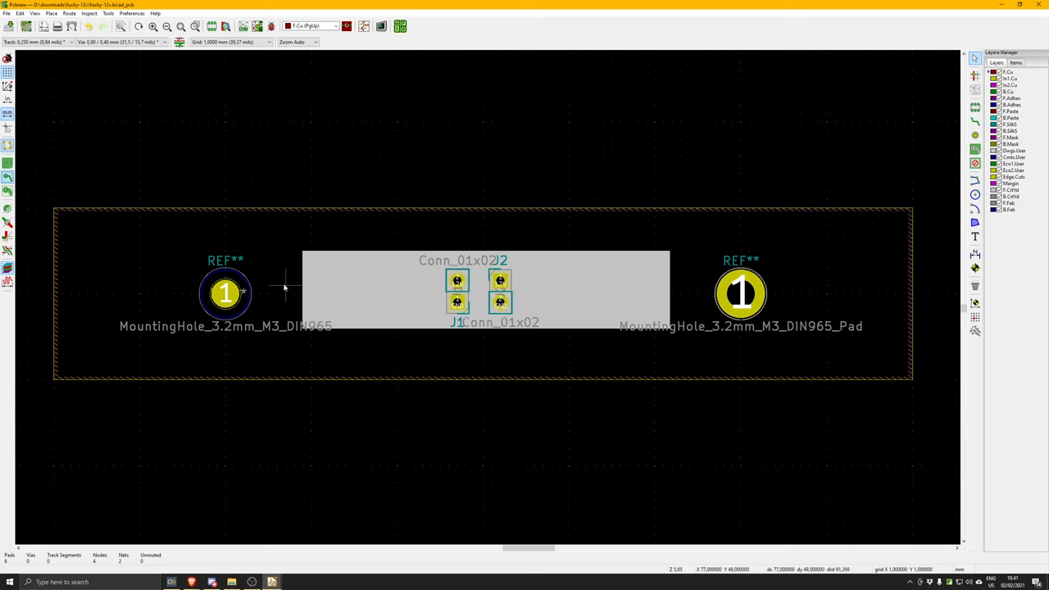
{"action": "mouse_move", "coordinate": [297, 272]}
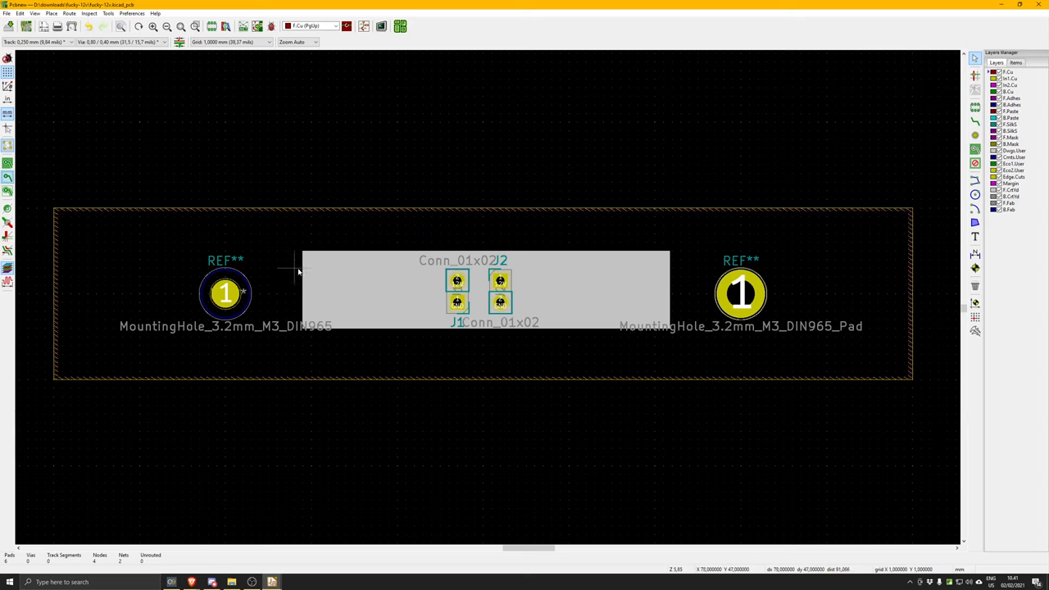
{"action": "mouse_move", "coordinate": [319, 319]}
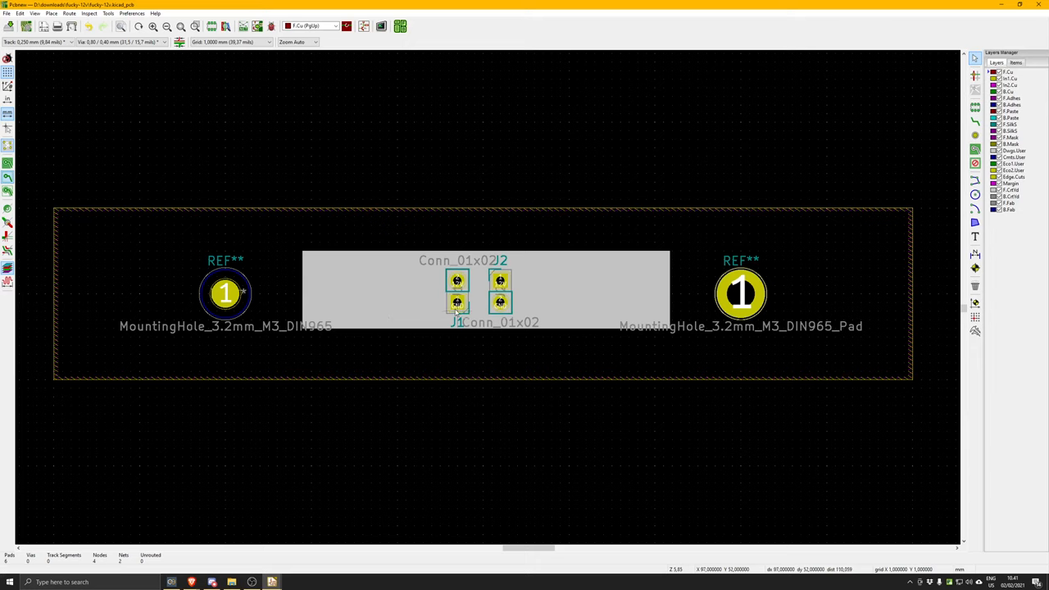
{"action": "mouse_move", "coordinate": [451, 310]}
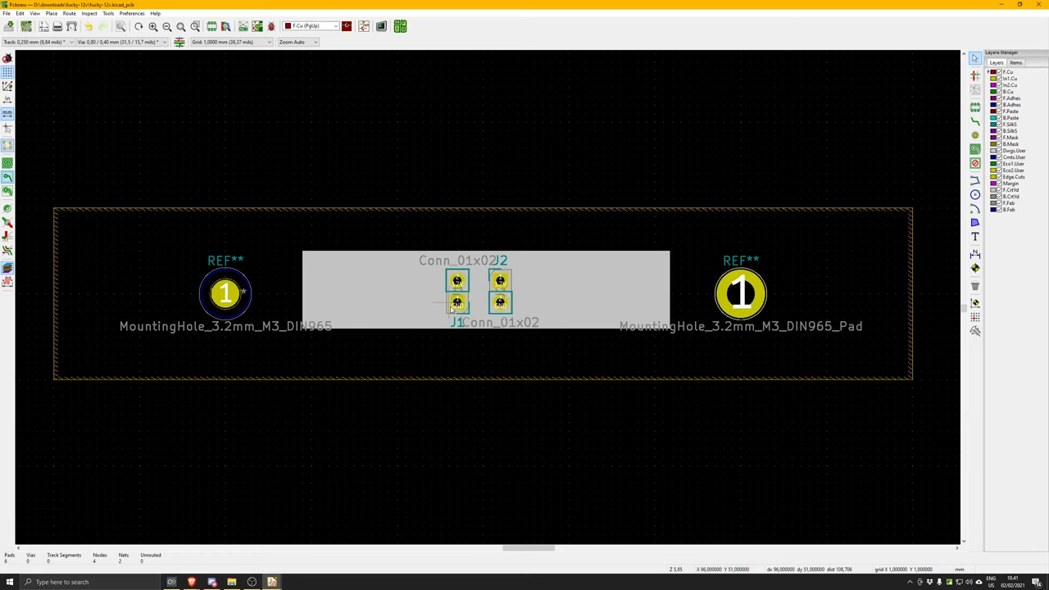
{"action": "mouse_move", "coordinate": [449, 309]}
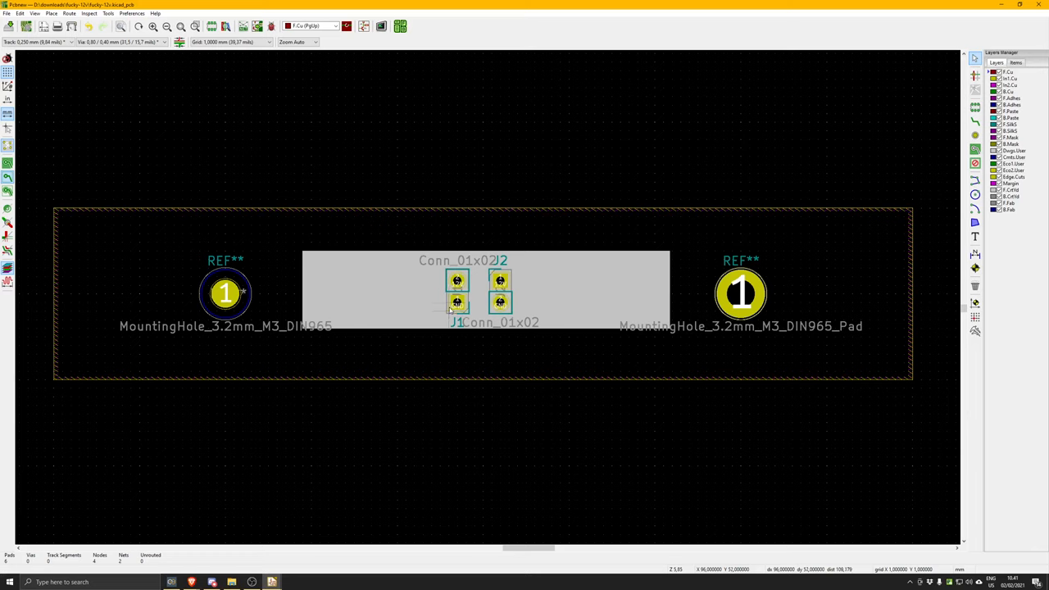
{"action": "mouse_move", "coordinate": [347, 311]}
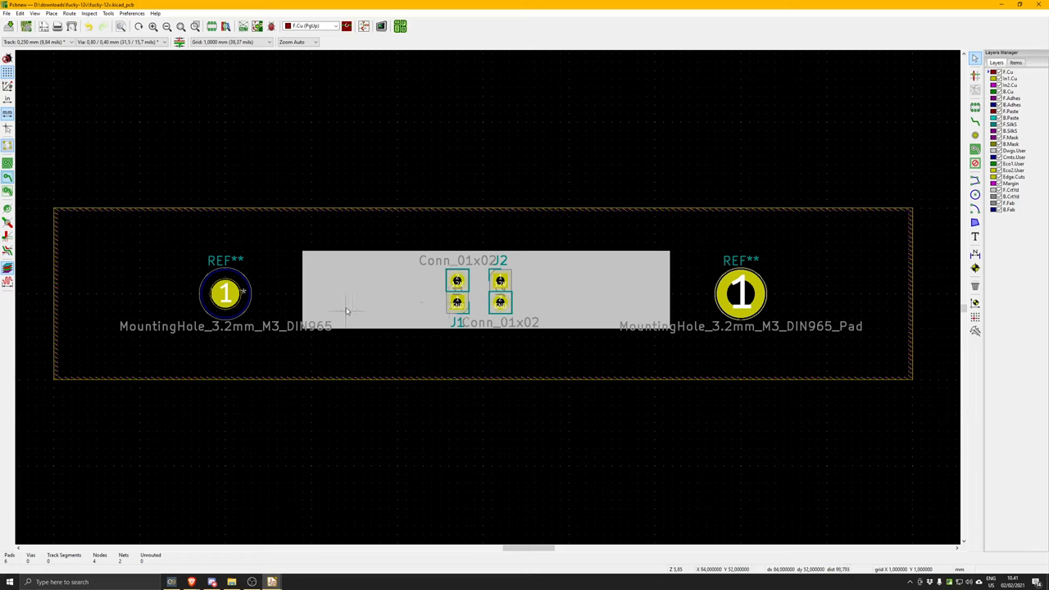
{"action": "mouse_move", "coordinate": [218, 234]}
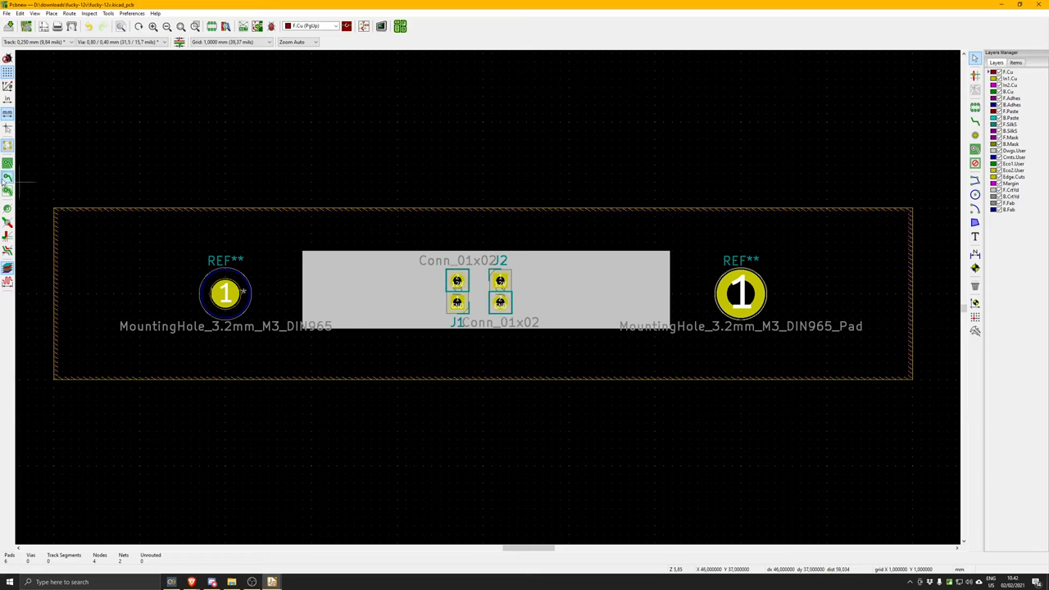
{"action": "mouse_move", "coordinate": [397, 234]}
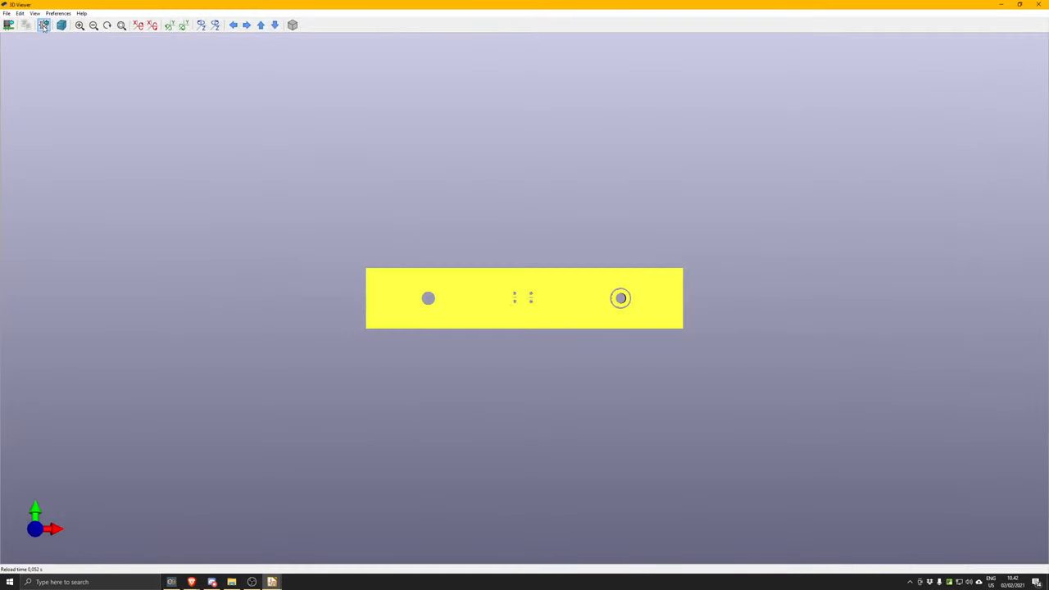
Switch the 3D display options to realistic rendering, then return to the unchanged layout
{"action": "left_click", "coordinate": [43, 25]}
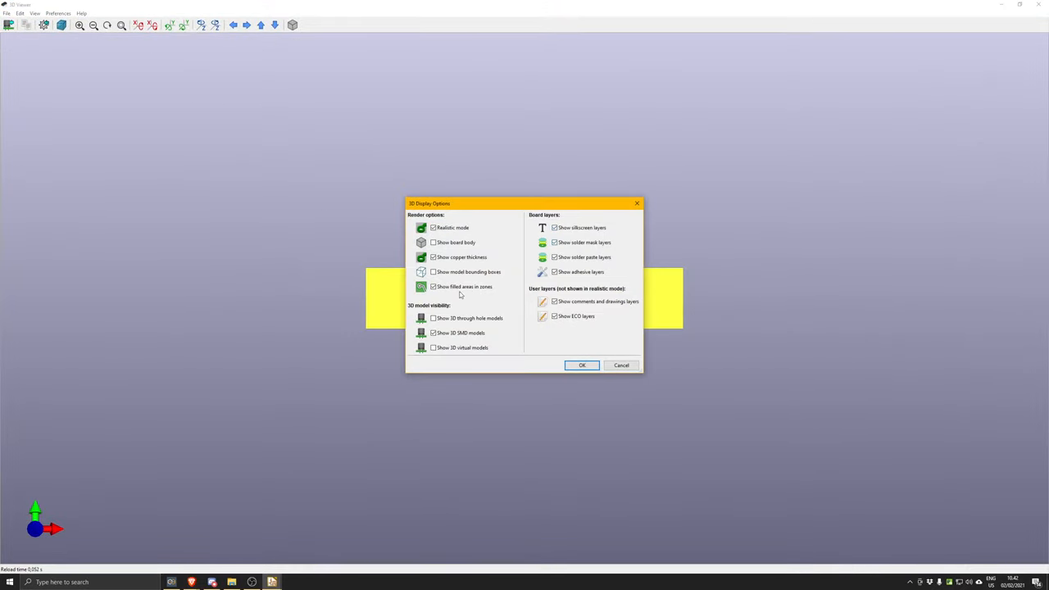
{"action": "left_click", "coordinate": [582, 365]}
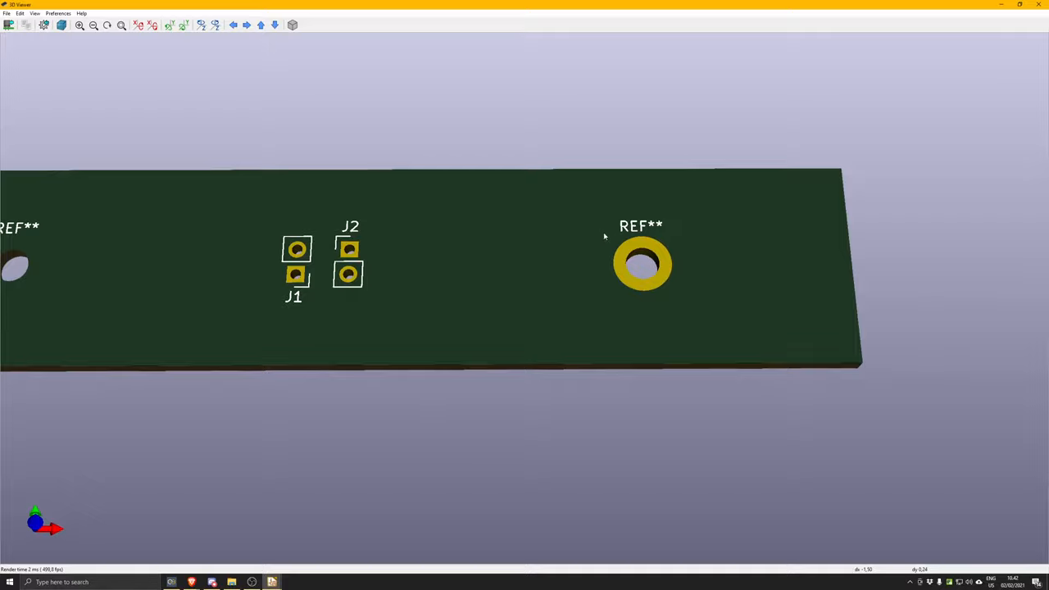
{"action": "mouse_move", "coordinate": [643, 238]}
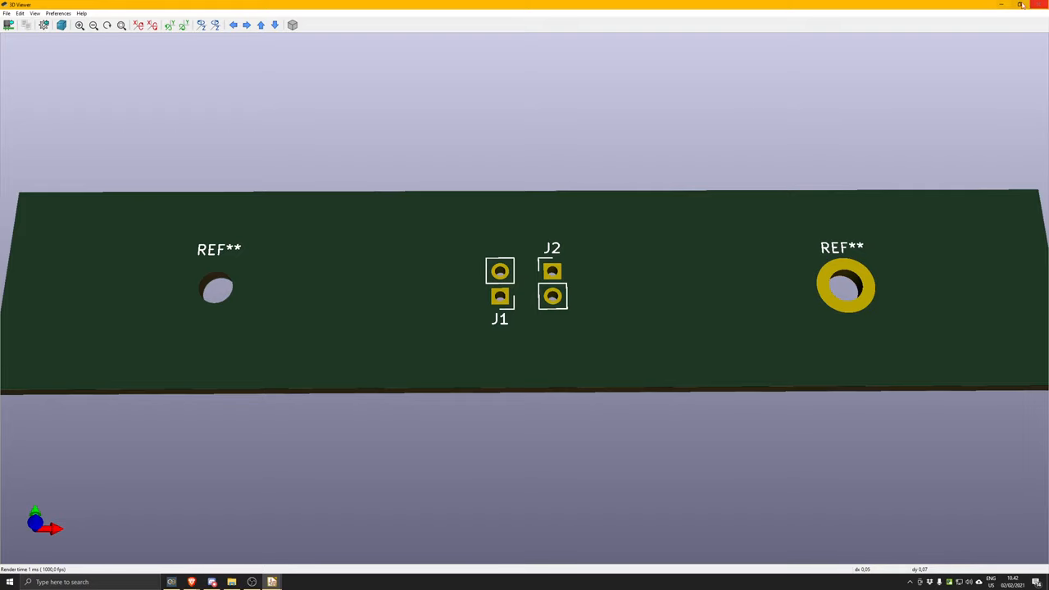
{"action": "left_click", "coordinate": [191, 582]}
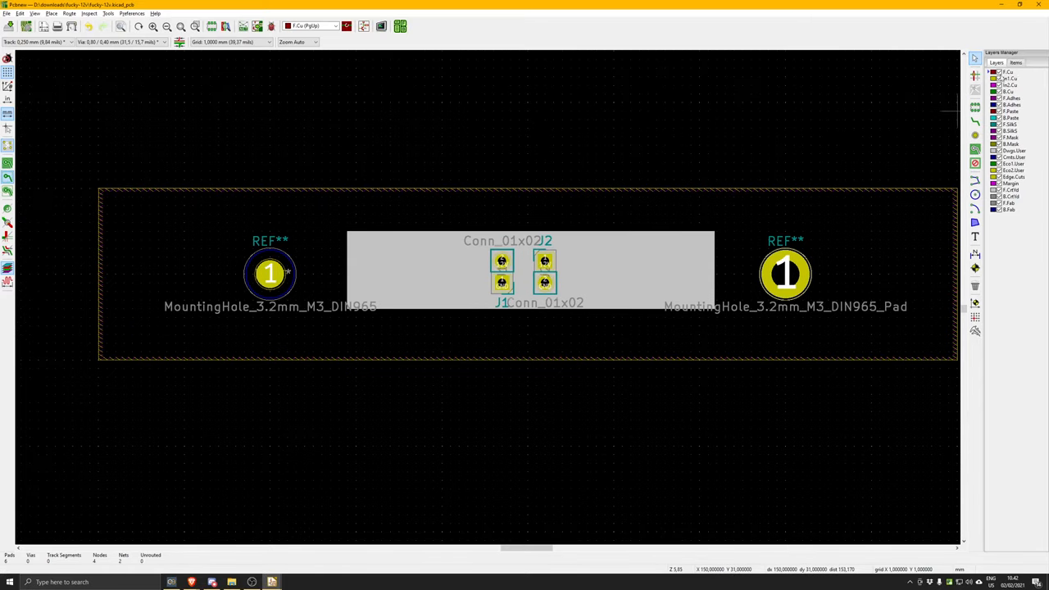
{"action": "mouse_move", "coordinate": [92, 154]}
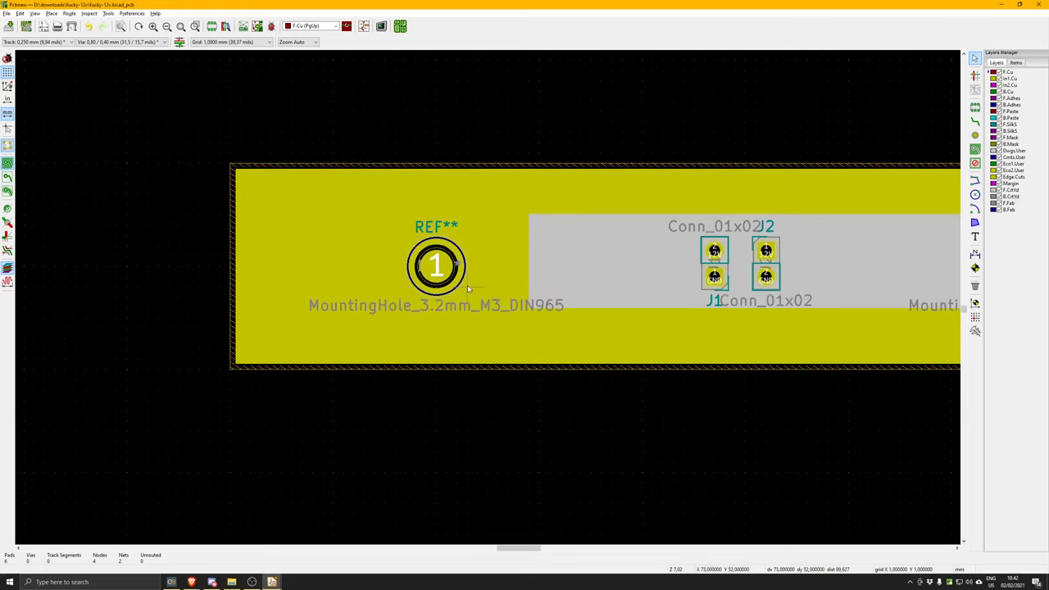
{"action": "mouse_move", "coordinate": [434, 151]}
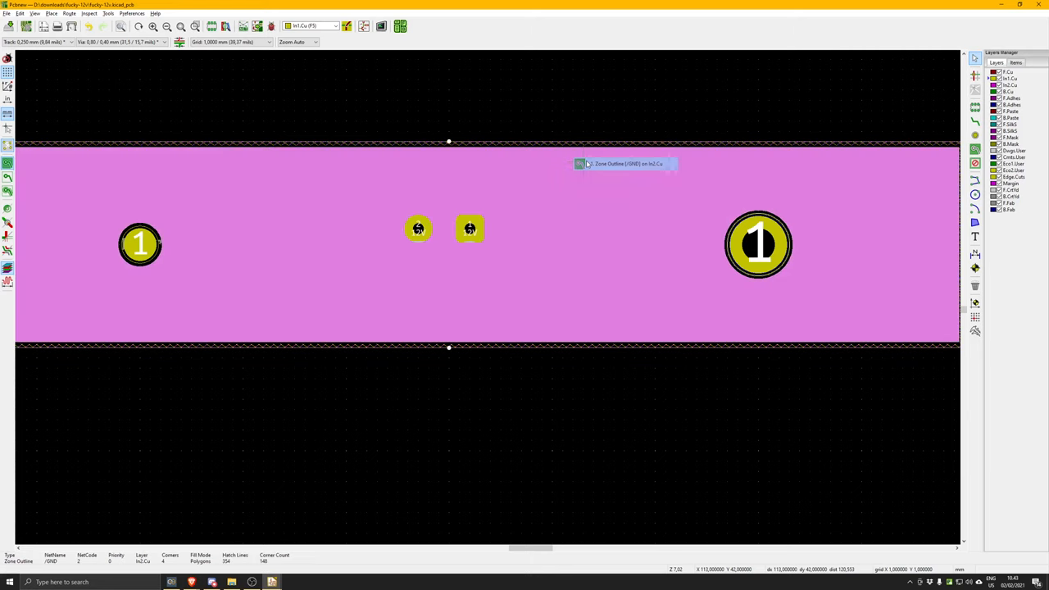
{"action": "double_click", "coordinate": [624, 163]}
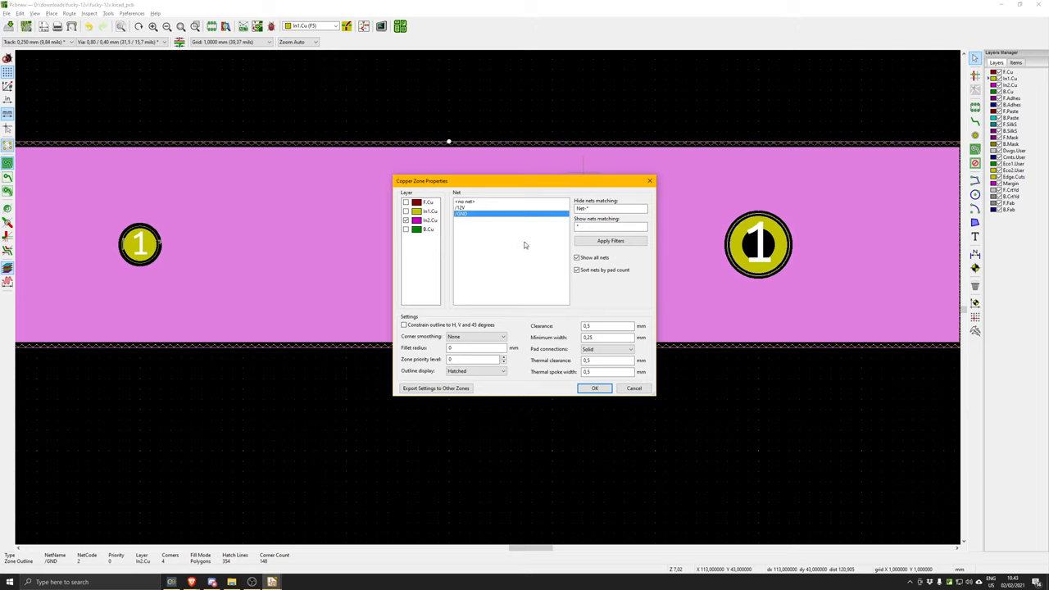
{"action": "mouse_move", "coordinate": [524, 257]}
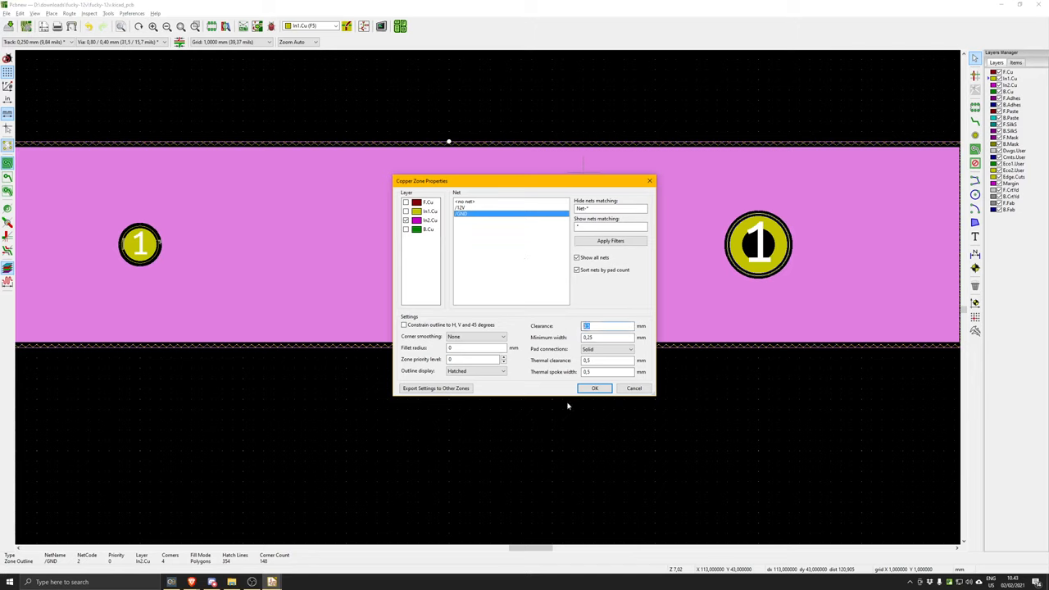
{"action": "mouse_move", "coordinate": [634, 388]}
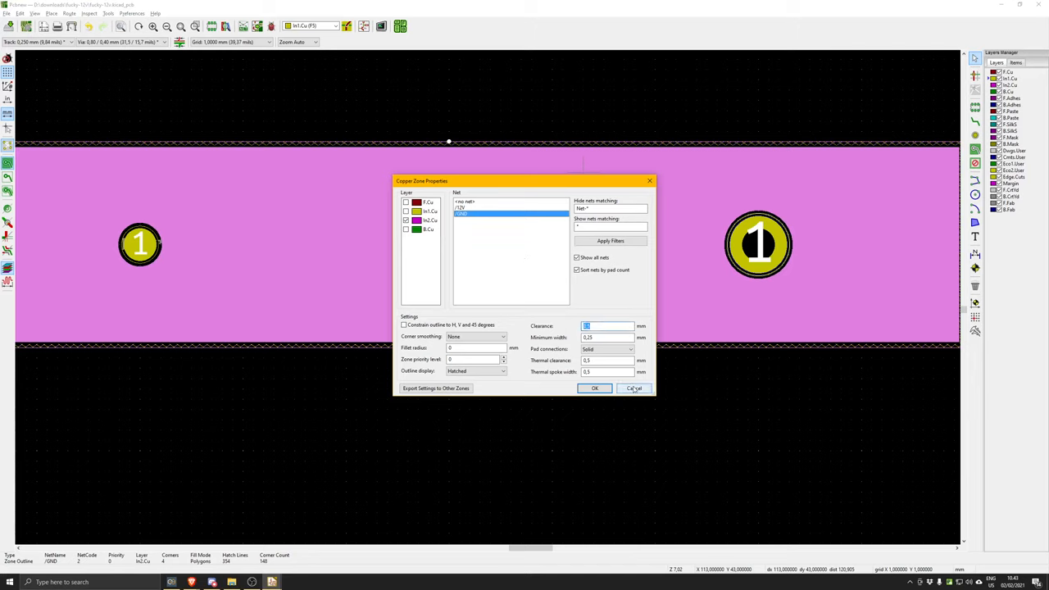
{"action": "left_click", "coordinate": [595, 387]}
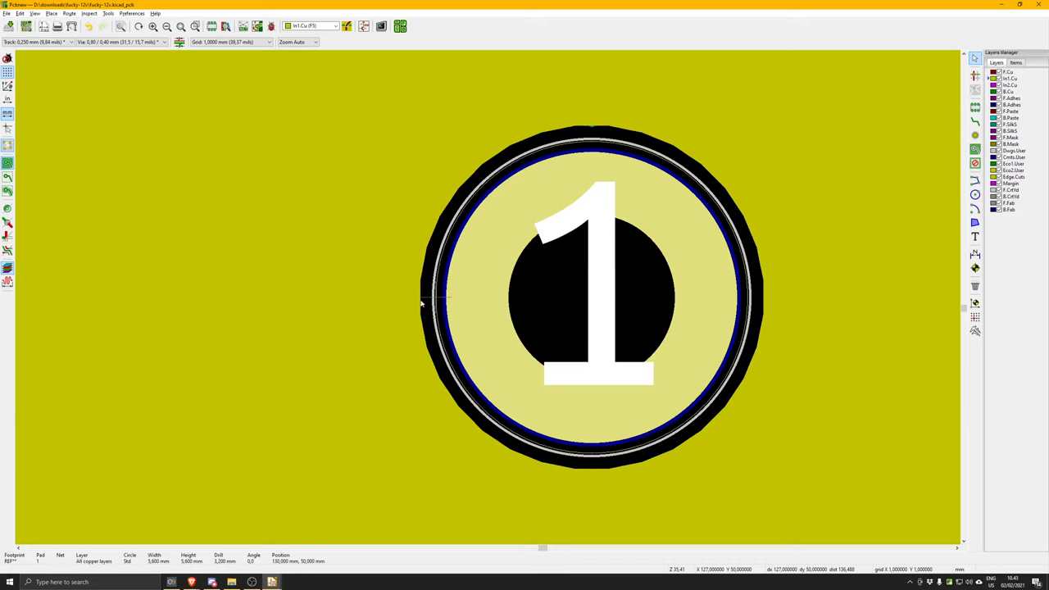
{"action": "mouse_move", "coordinate": [382, 244]}
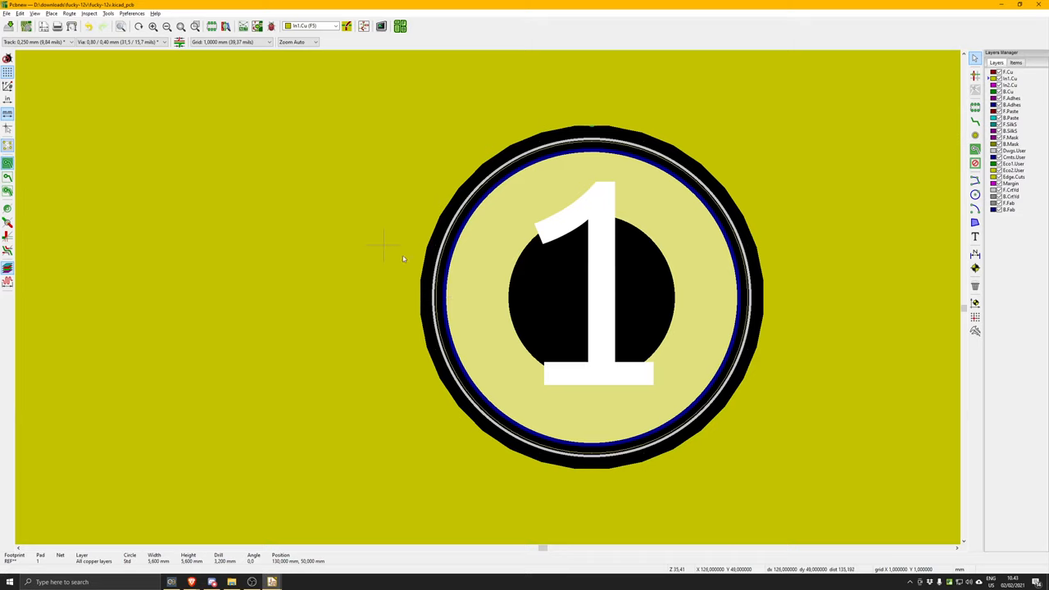
{"action": "left_click", "coordinate": [383, 244]}
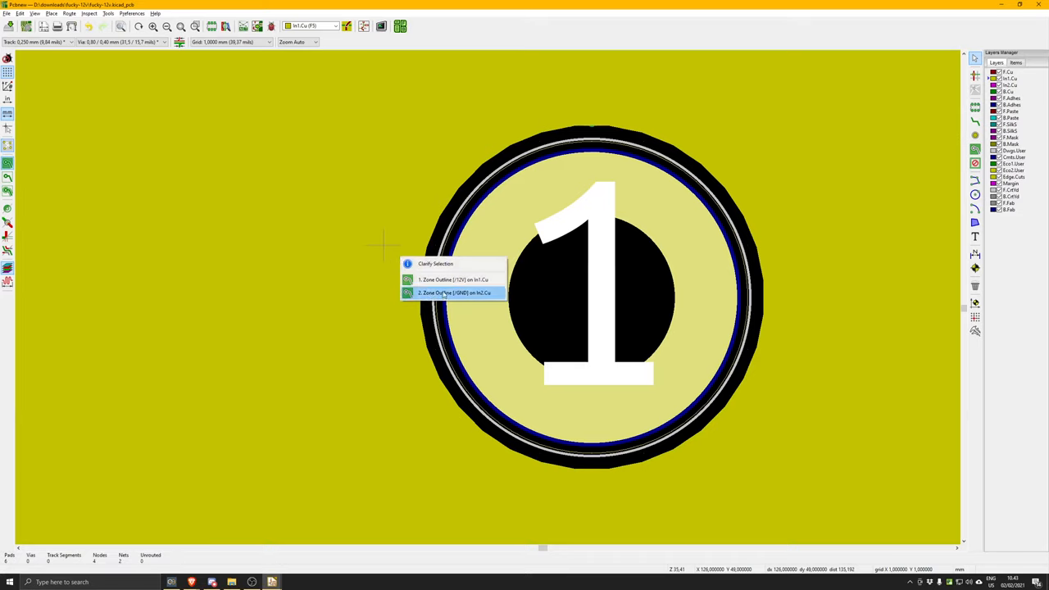
{"action": "left_click", "coordinate": [455, 293]}
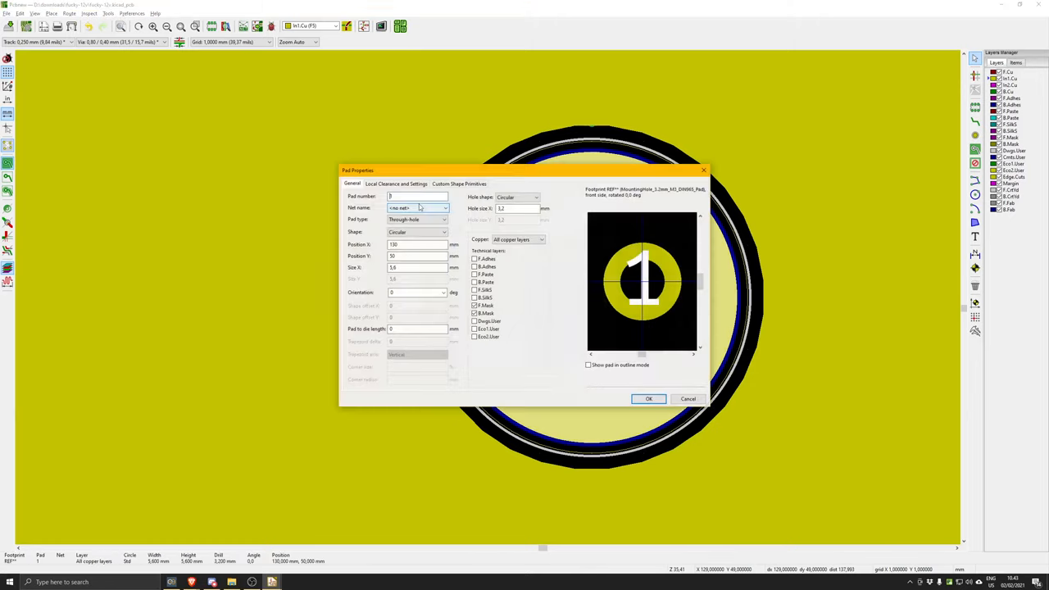
{"action": "left_click", "coordinate": [648, 399]}
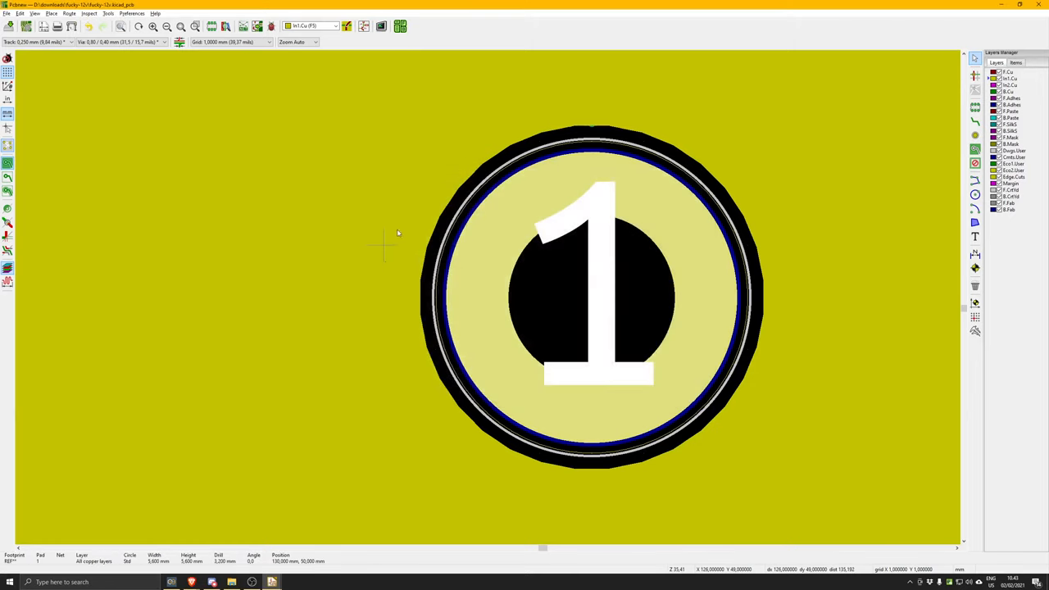
{"action": "mouse_move", "coordinate": [435, 250]}
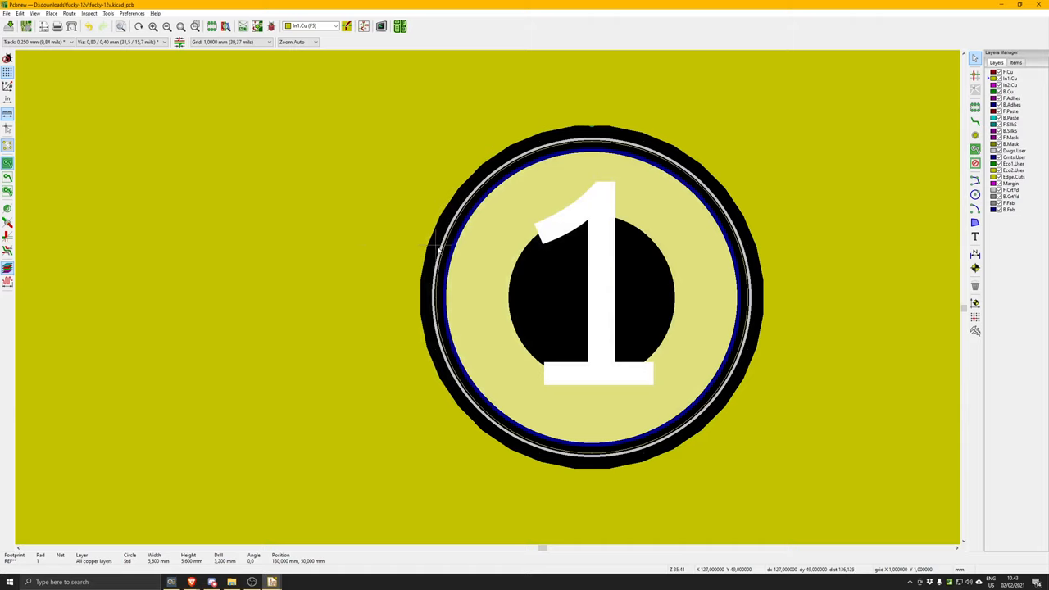
{"action": "mouse_move", "coordinate": [594, 246]}
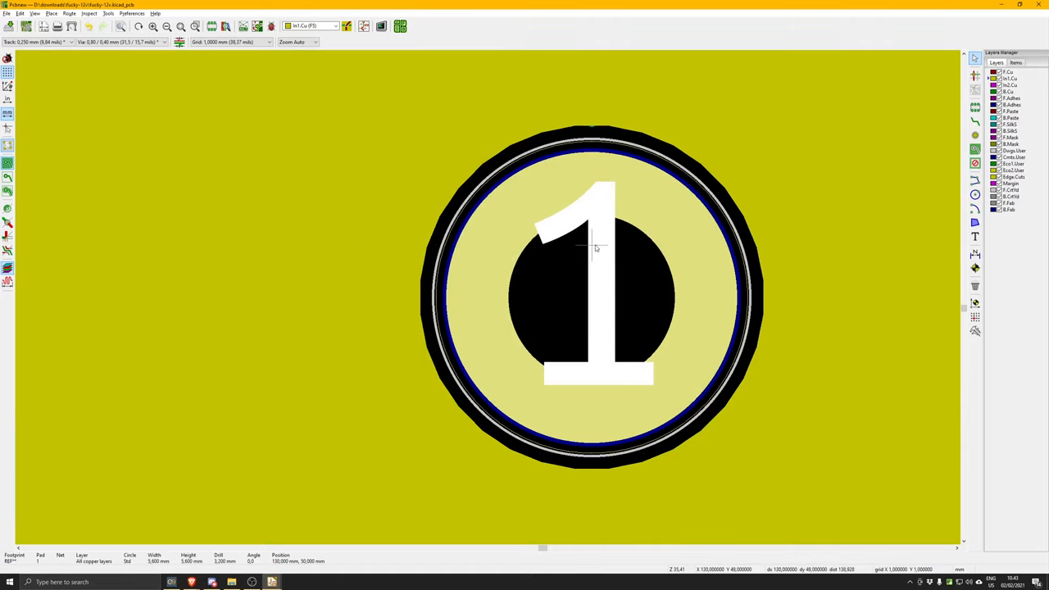
{"action": "mouse_move", "coordinate": [483, 297]}
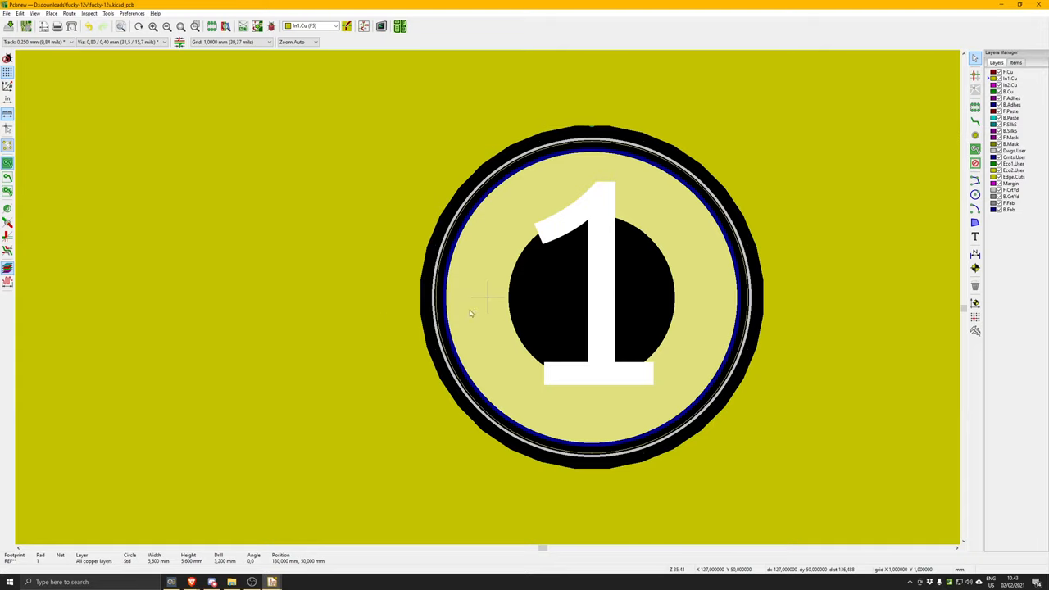
{"action": "mouse_move", "coordinate": [508, 307]}
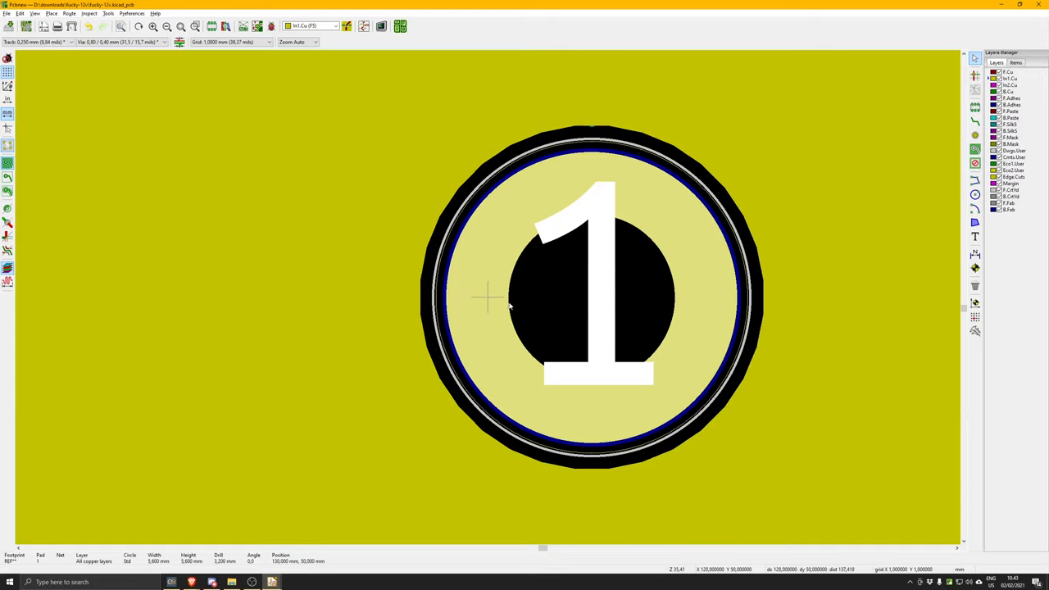
{"action": "scroll", "scroll_direction": "down", "scroll_amount": 3}
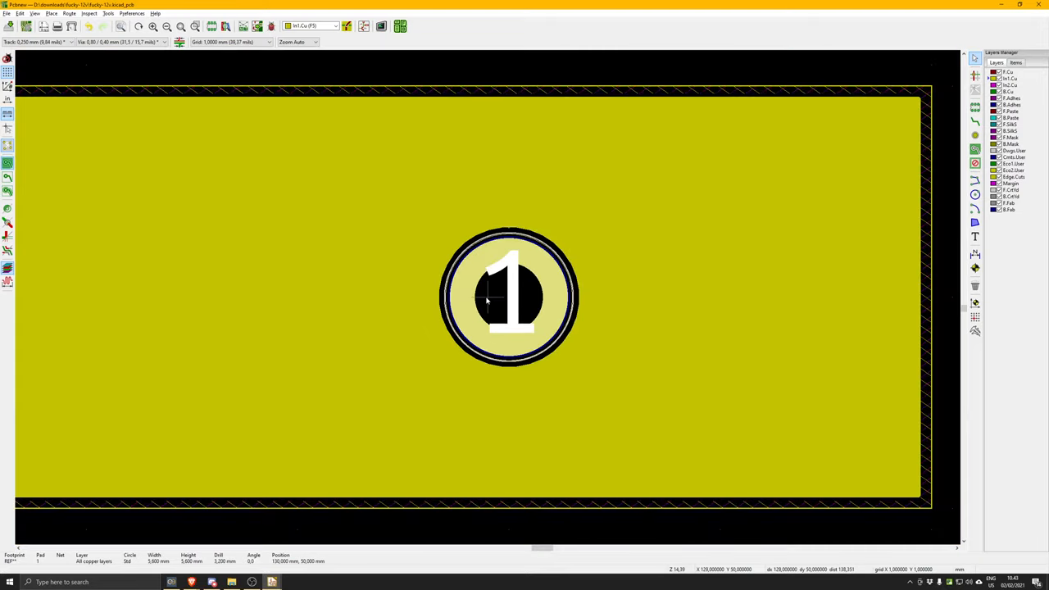
{"action": "left_click", "coordinate": [381, 26]}
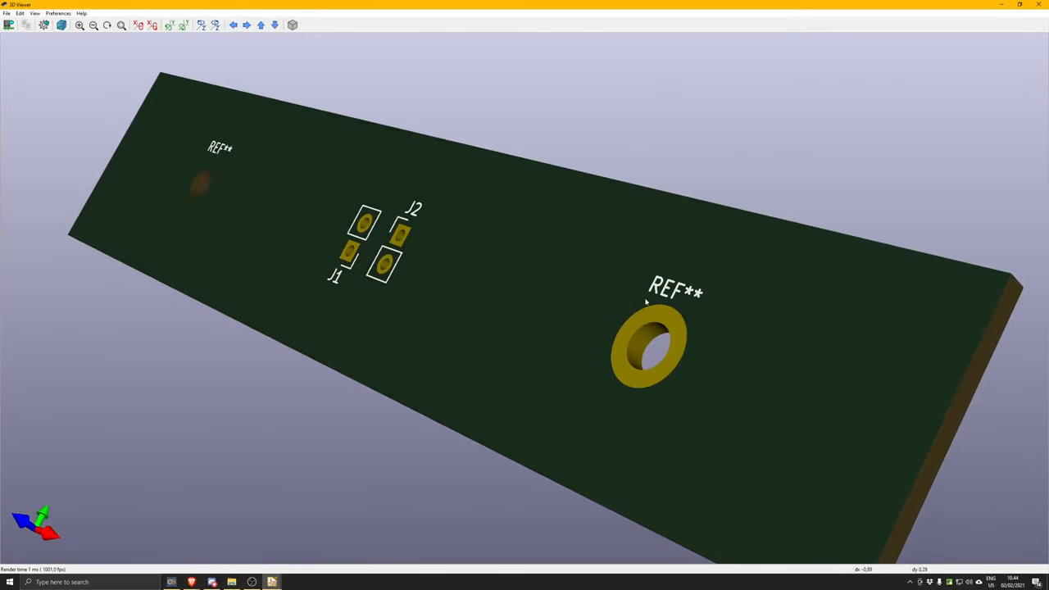
{"action": "mouse_move", "coordinate": [602, 400]}
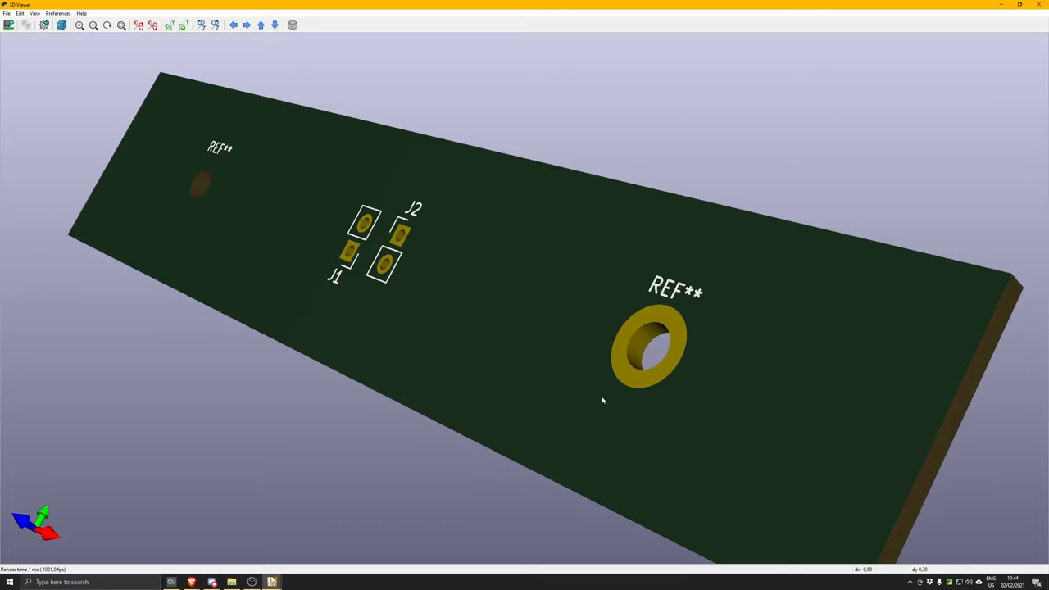
{"action": "mouse_move", "coordinate": [560, 368]}
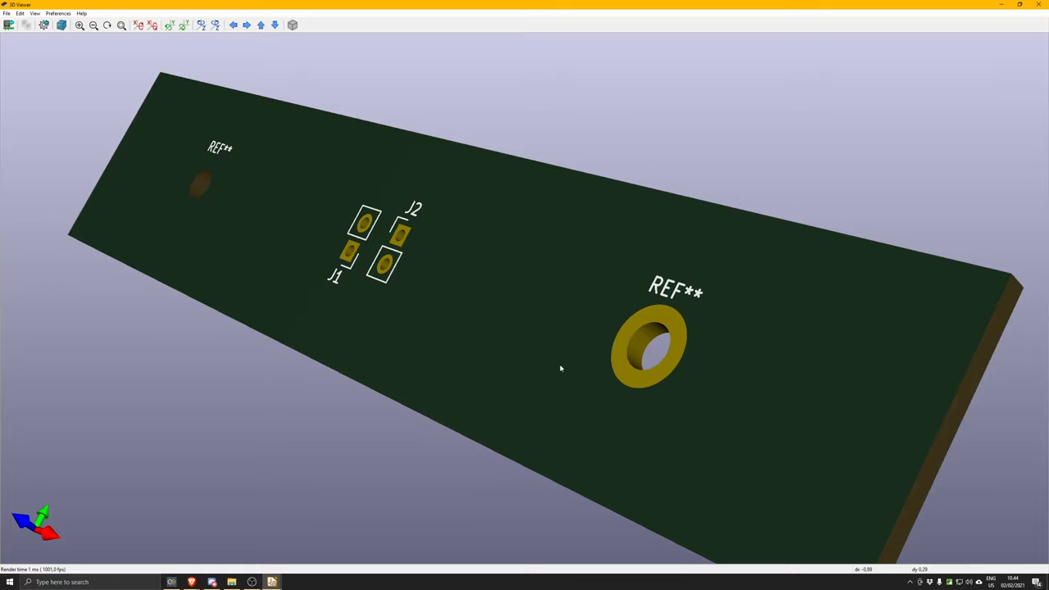
{"action": "mouse_move", "coordinate": [547, 445]}
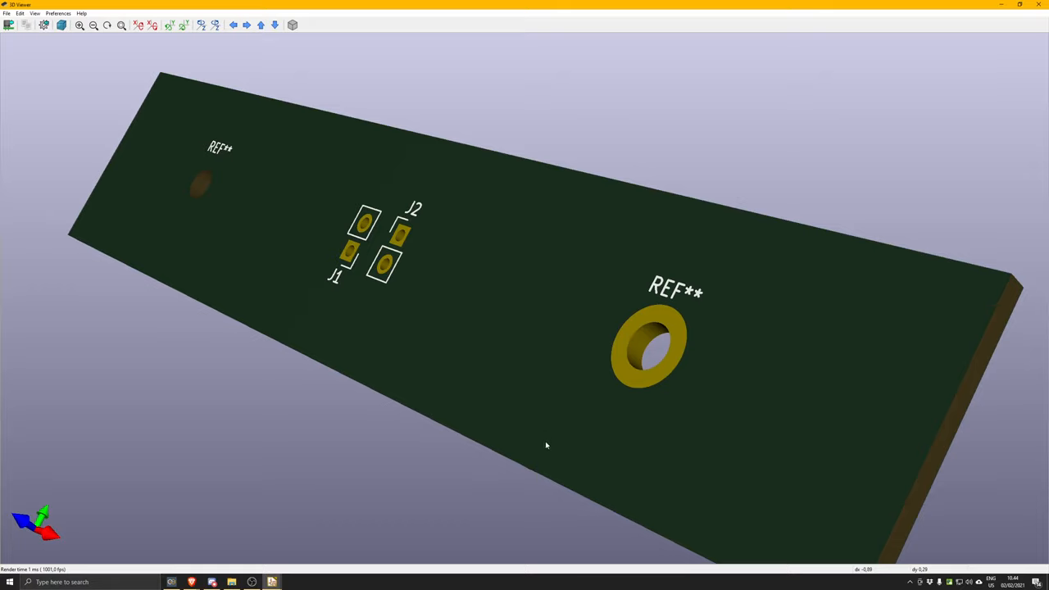
{"action": "mouse_move", "coordinate": [517, 385]}
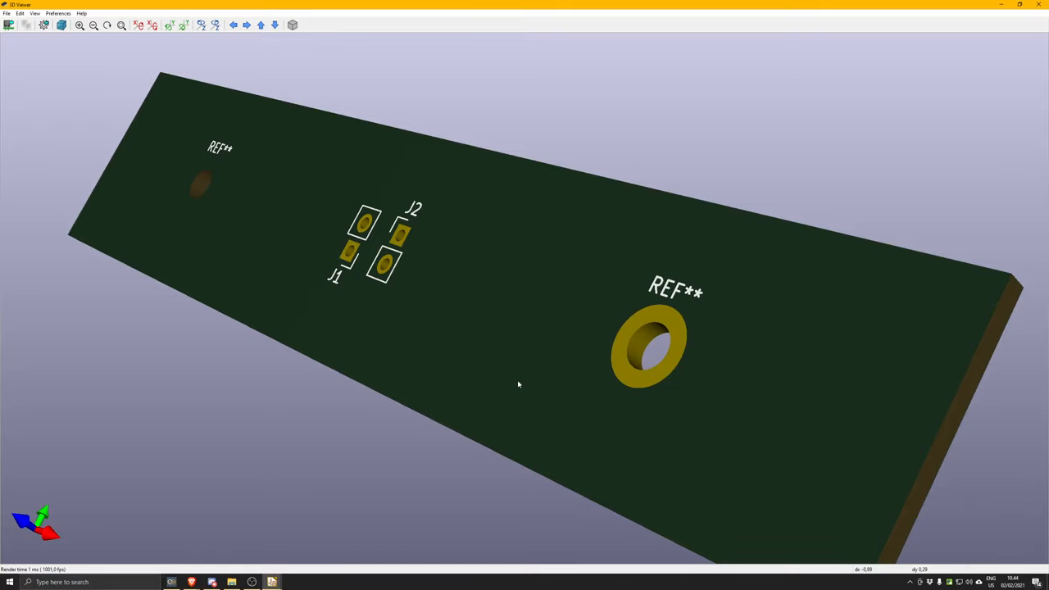
{"action": "mouse_move", "coordinate": [513, 402]}
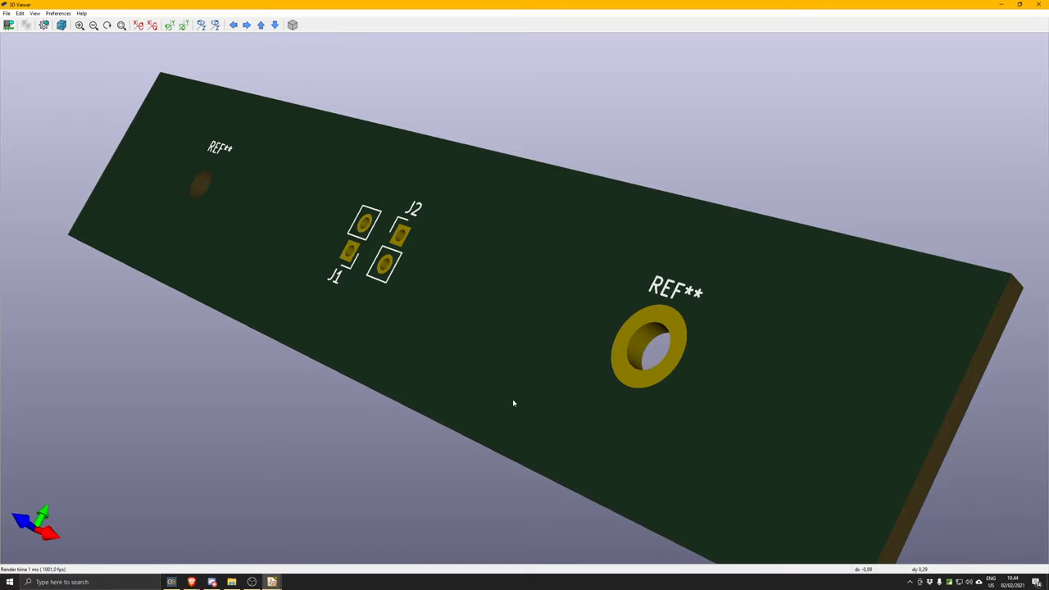
Orbit the 3D view top-down to show both mounting holes and connectors J1 and J2
{"action": "left_click_drag", "start_coordinate": [514, 403], "coordinate": [550, 340]}
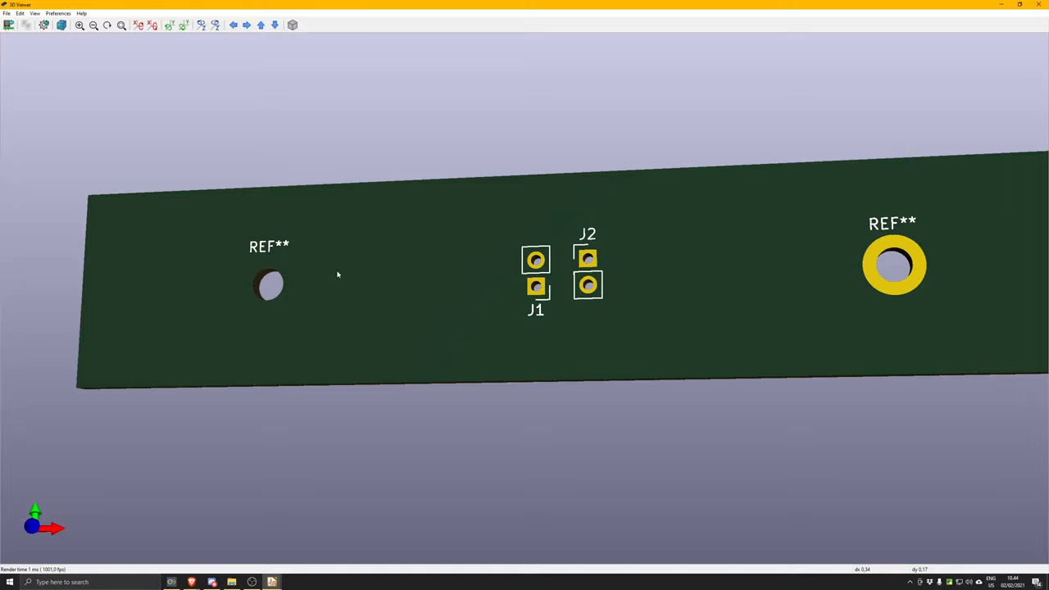
{"action": "mouse_move", "coordinate": [340, 276]}
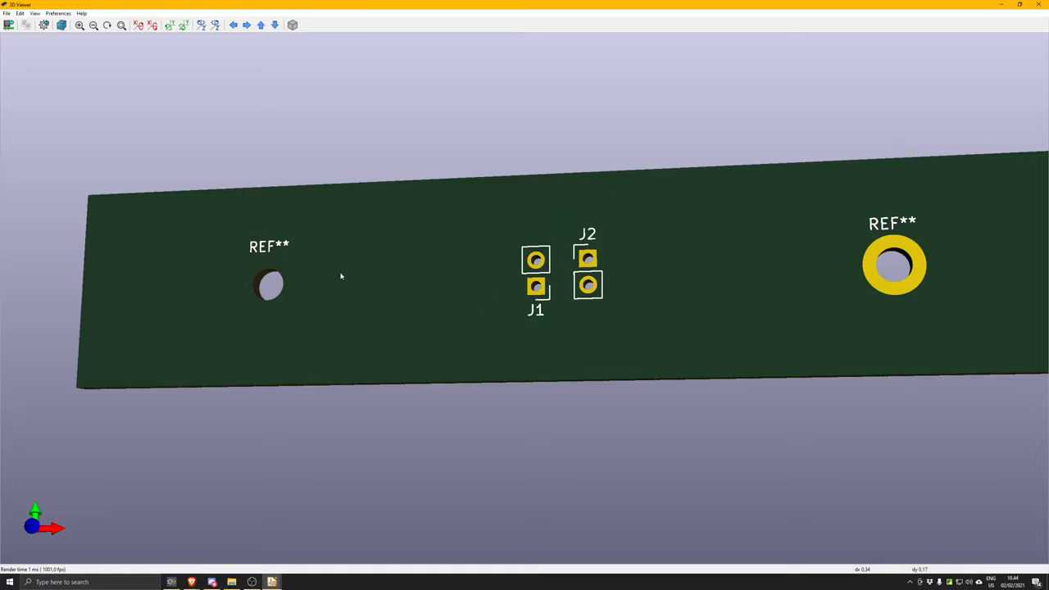
{"action": "mouse_move", "coordinate": [343, 271]}
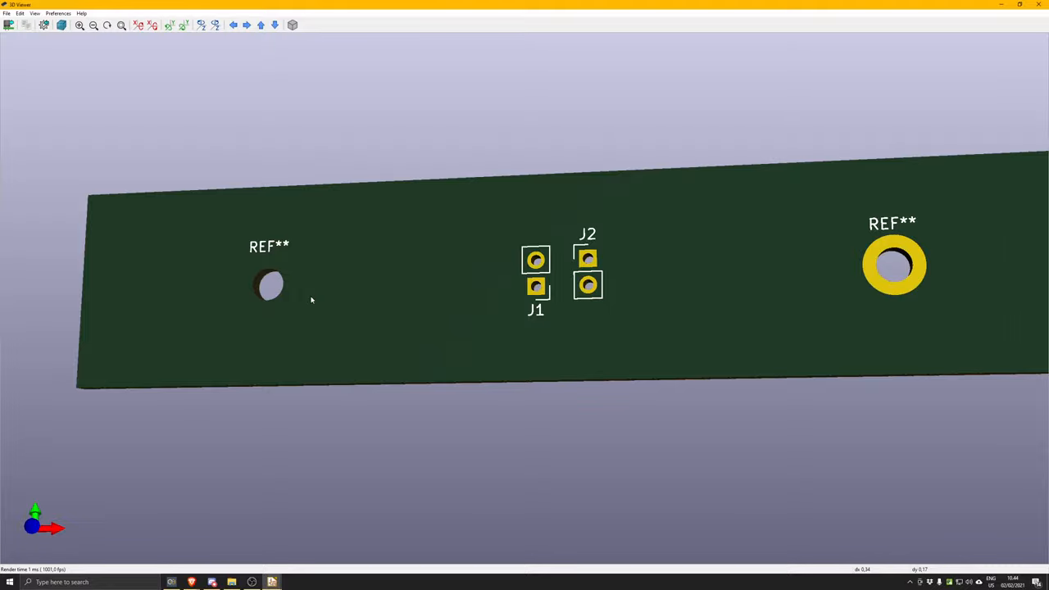
{"action": "mouse_move", "coordinate": [307, 296]}
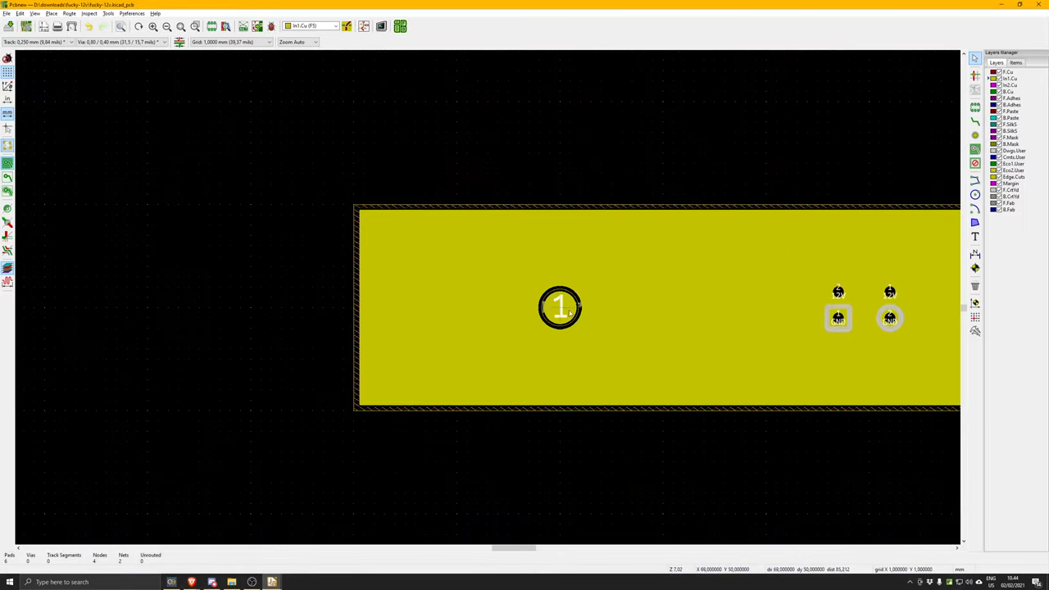
Zoom out to the whole board and its copper pour, then bring the 3D Viewer forward
{"action": "scroll", "scroll_direction": "up", "scroll_amount": 3}
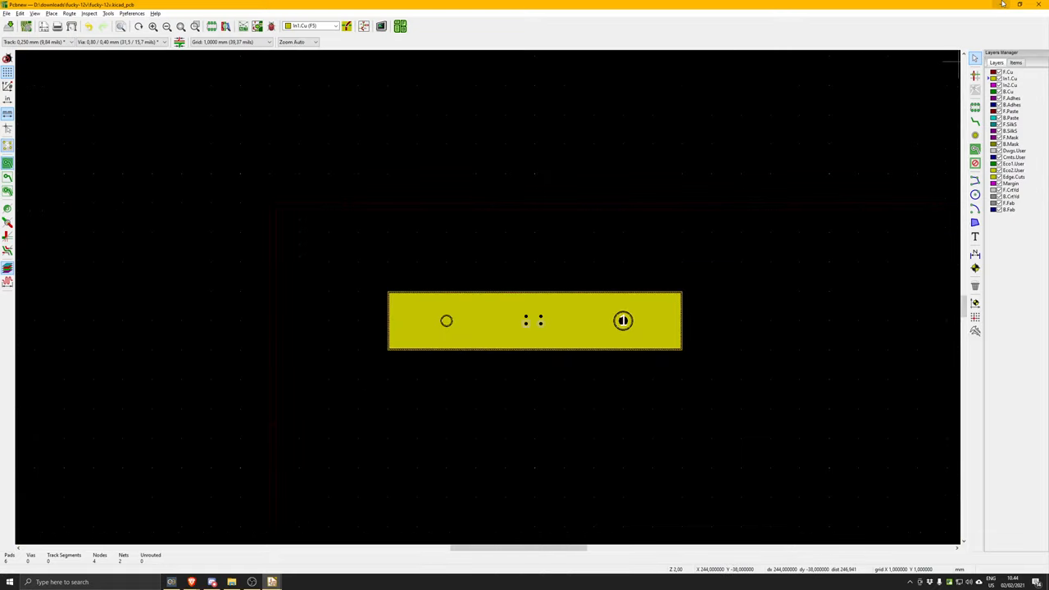
{"action": "left_click", "coordinate": [271, 582]}
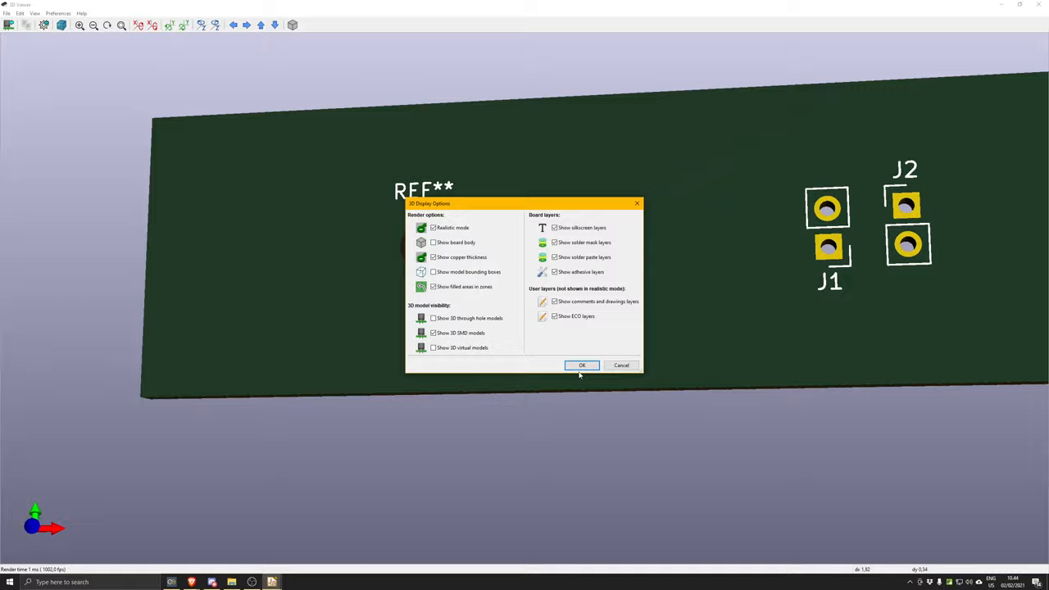
Turn off the board body and orbit close to the layer stack near the plated pads
{"action": "left_click", "coordinate": [582, 365]}
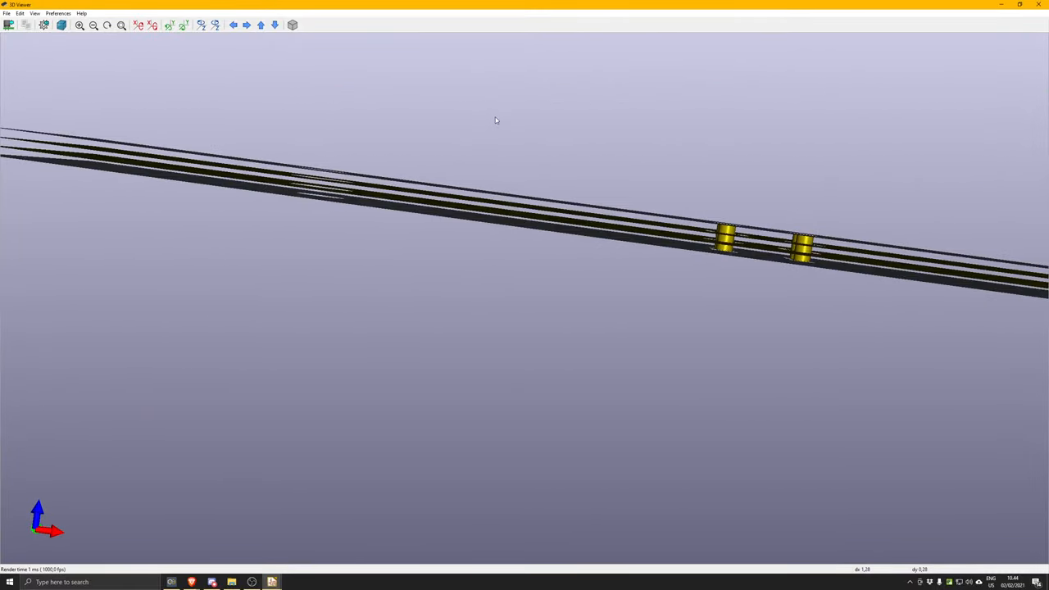
{"action": "left_click_drag", "start_coordinate": [495, 120], "coordinate": [687, 253]}
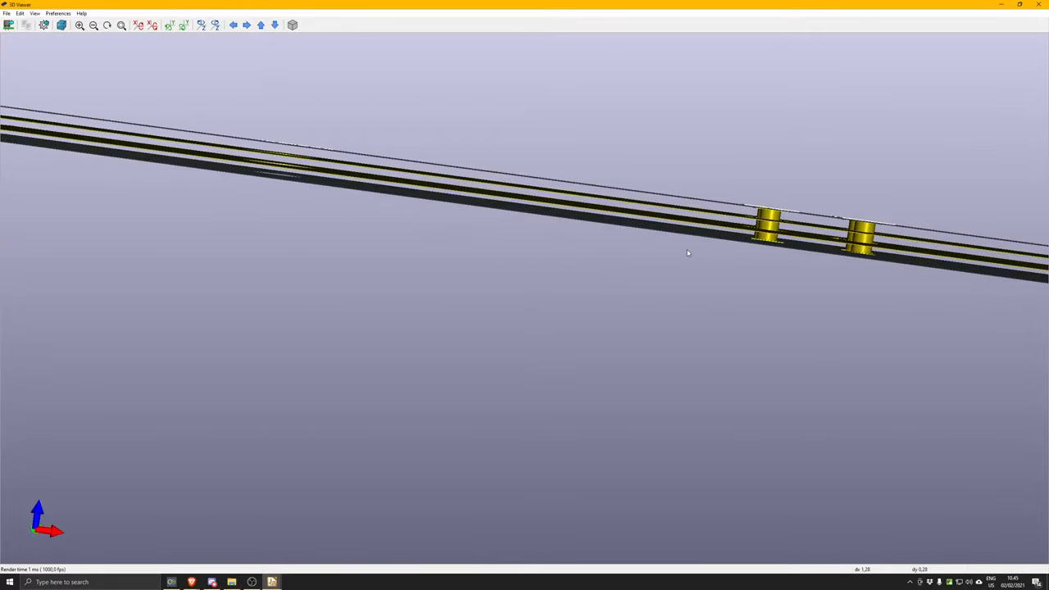
{"action": "left_click_drag", "start_coordinate": [687, 253], "coordinate": [672, 225]}
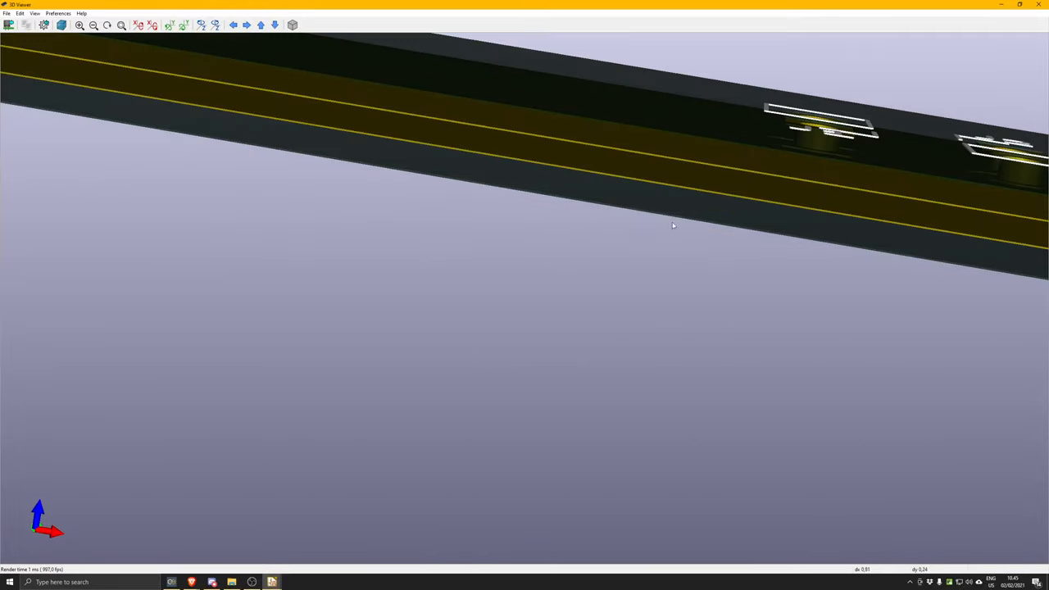
{"action": "left_click_drag", "start_coordinate": [672, 226], "coordinate": [535, 202]}
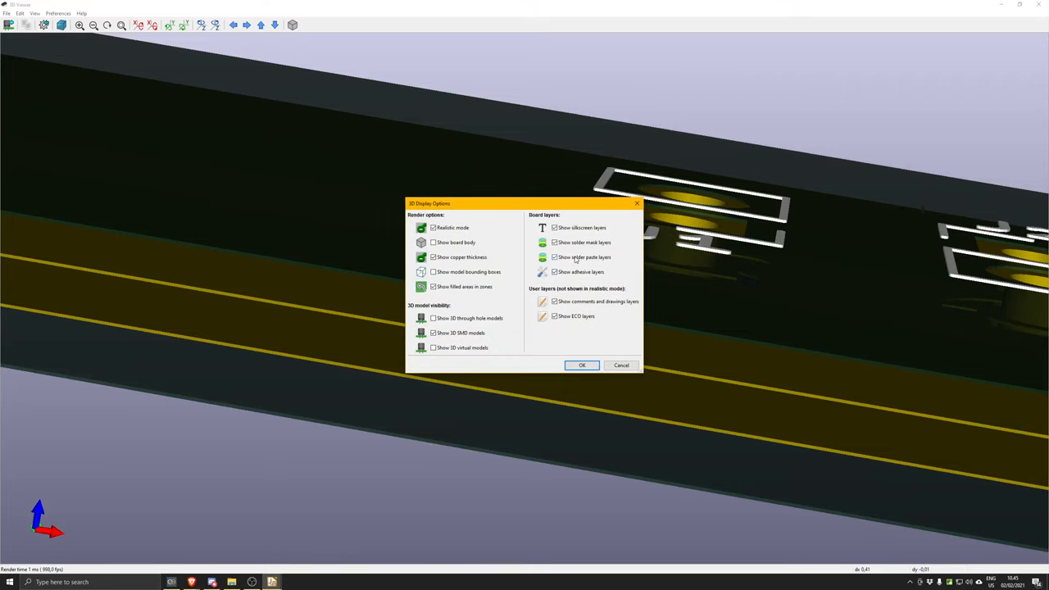
Apply the adjusted layer visibility and orbit over the copper plane and its cutout
{"action": "left_click", "coordinate": [582, 365]}
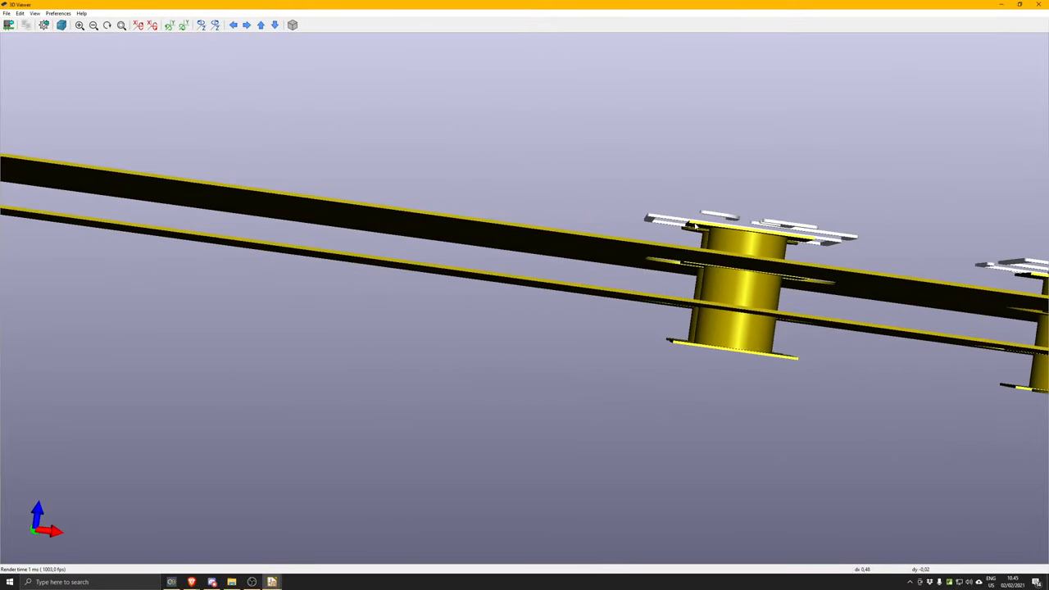
{"action": "mouse_move", "coordinate": [700, 227]}
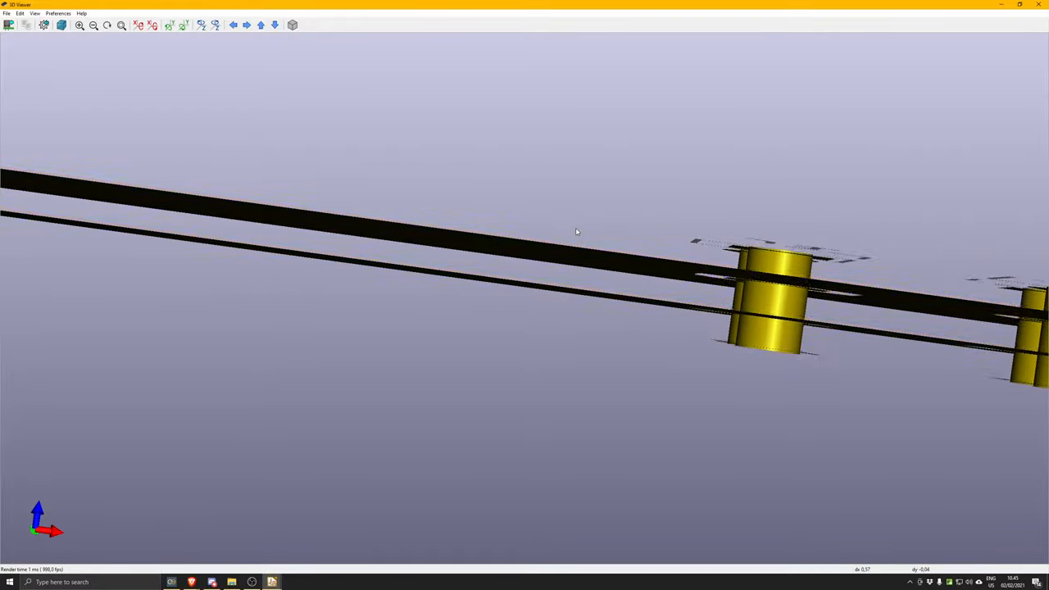
{"action": "left_click_drag", "start_coordinate": [576, 231], "coordinate": [363, 231]}
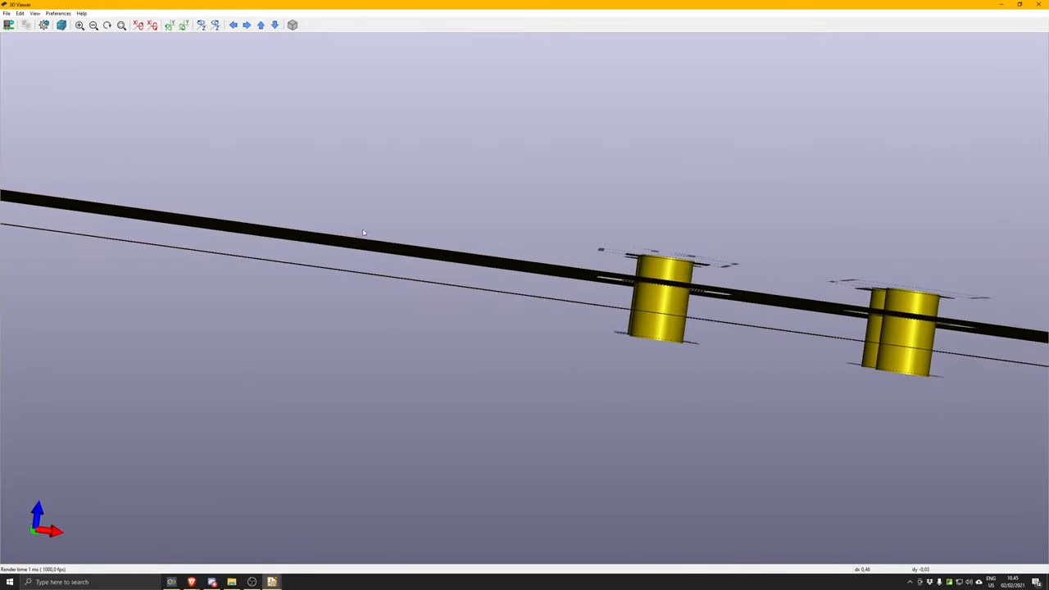
{"action": "left_click_drag", "start_coordinate": [363, 232], "coordinate": [485, 245]}
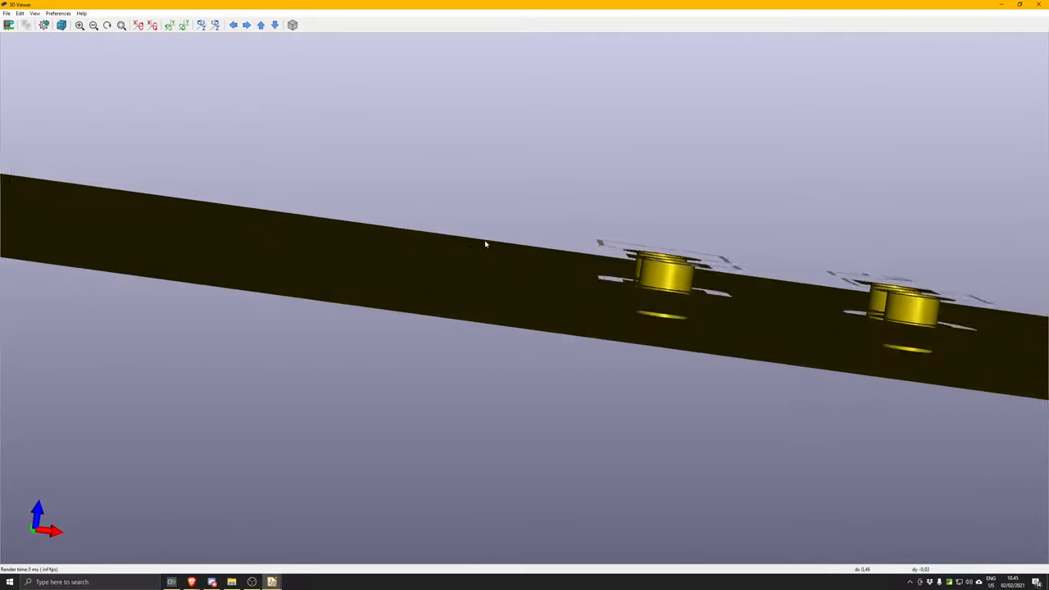
{"action": "left_click_drag", "start_coordinate": [485, 244], "coordinate": [308, 296]}
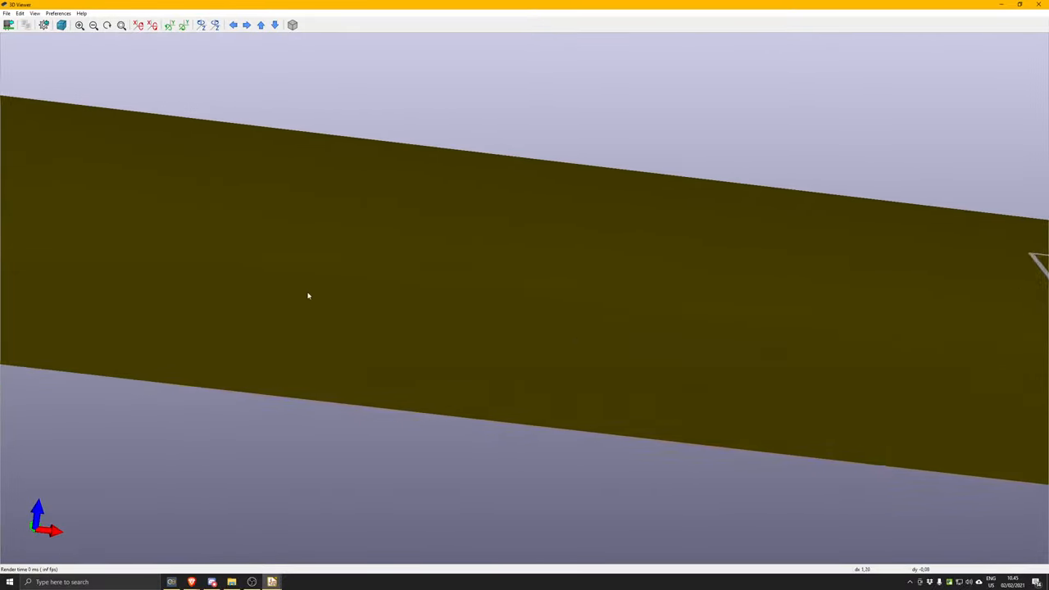
{"action": "left_click_drag", "start_coordinate": [308, 296], "coordinate": [645, 253]}
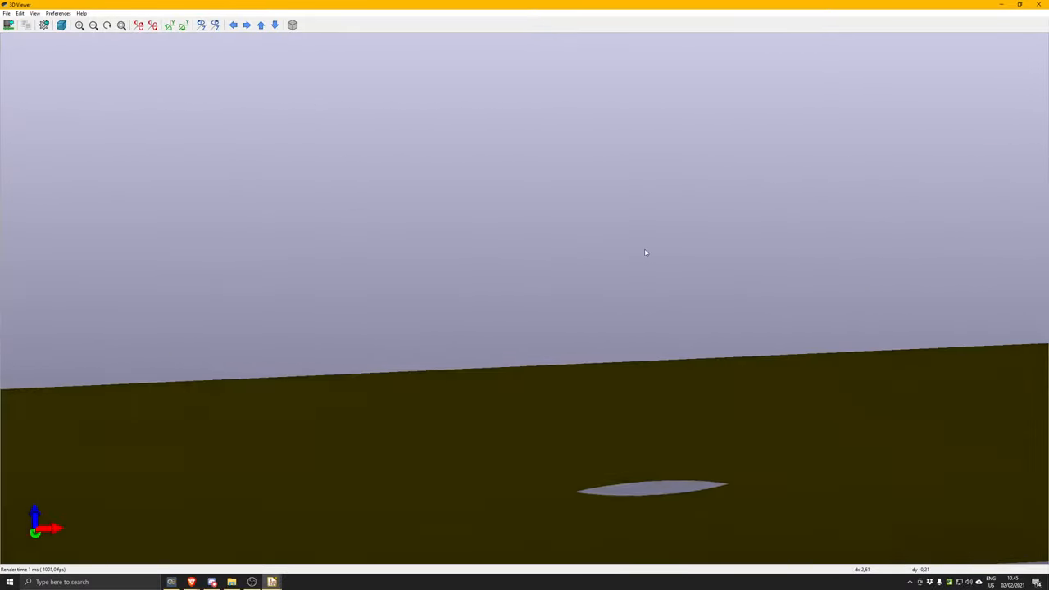
{"action": "left_click_drag", "start_coordinate": [646, 252], "coordinate": [622, 310]}
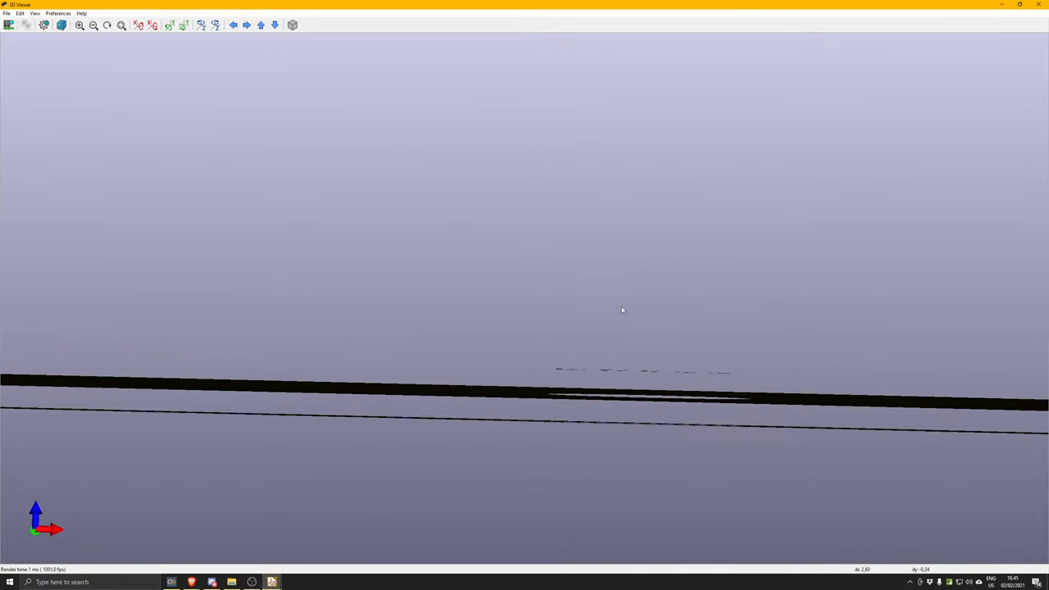
{"action": "left_click_drag", "start_coordinate": [622, 310], "coordinate": [554, 520]}
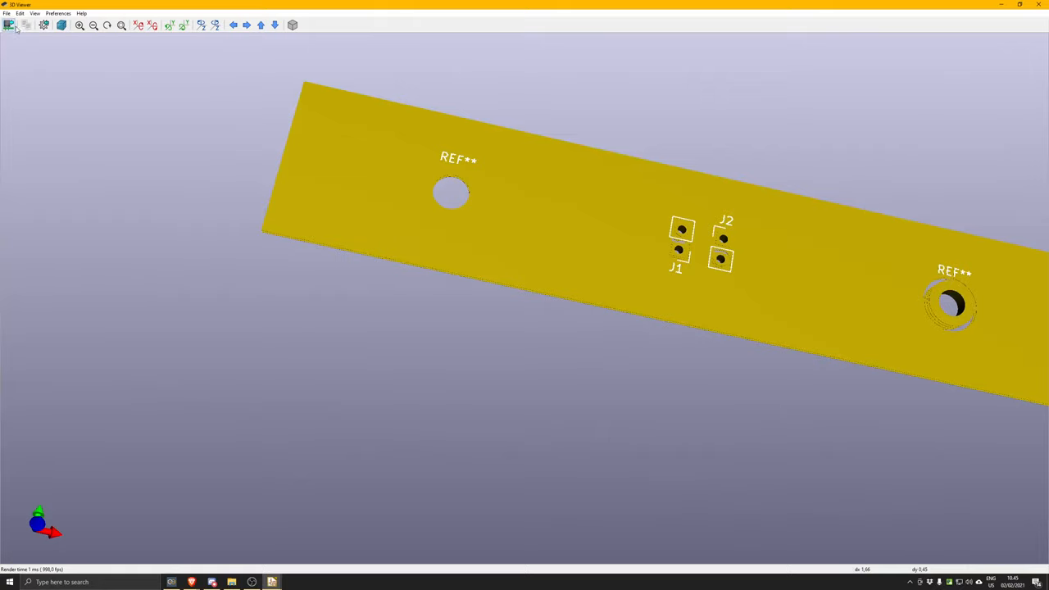
Review the 3D display options and close them unchanged
{"action": "left_click", "coordinate": [9, 25]}
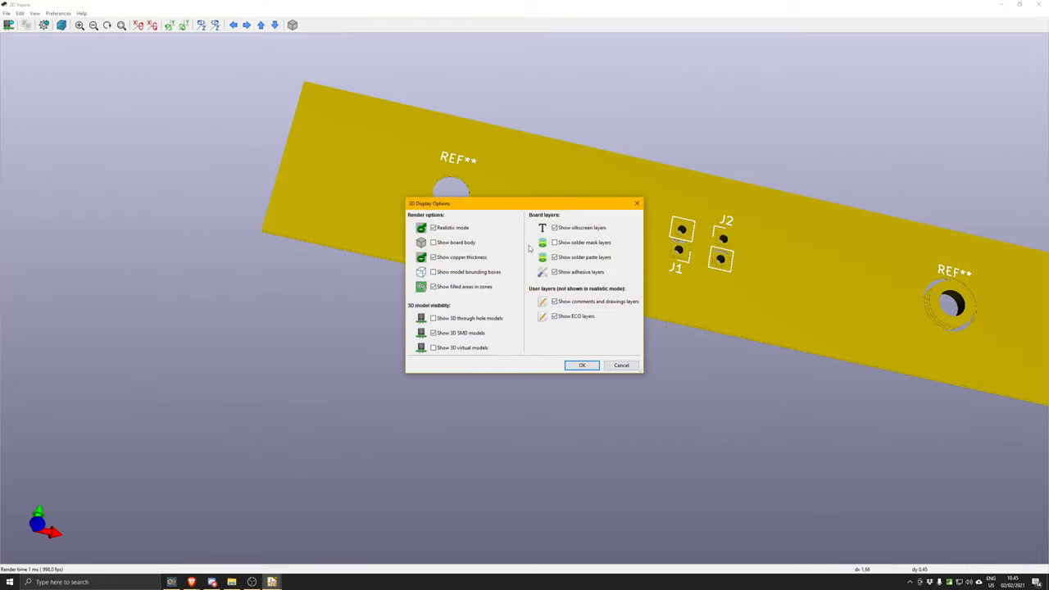
{"action": "left_click", "coordinate": [582, 365]}
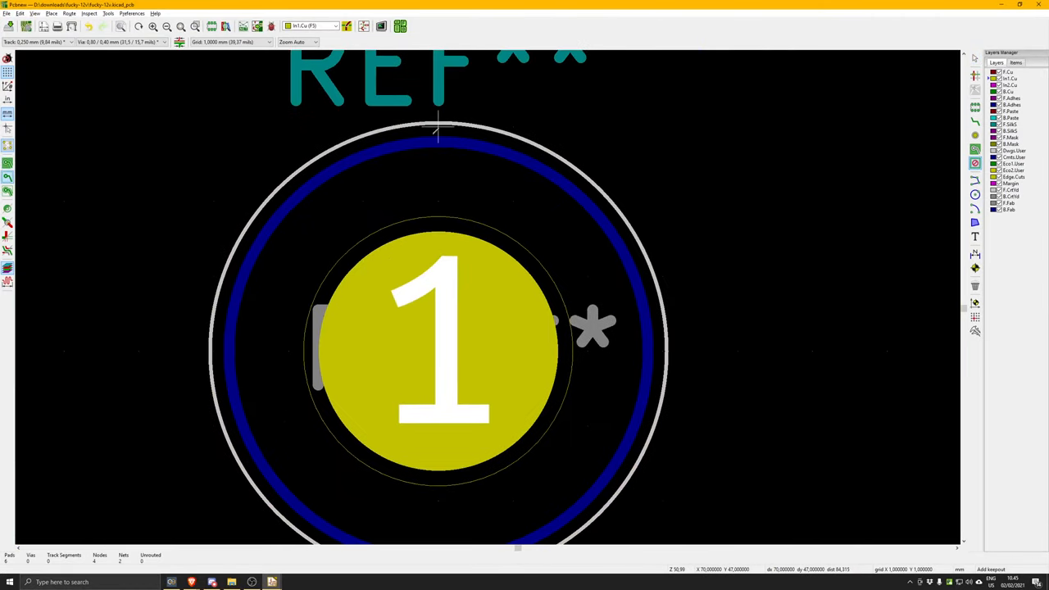
{"action": "mouse_move", "coordinate": [589, 127]}
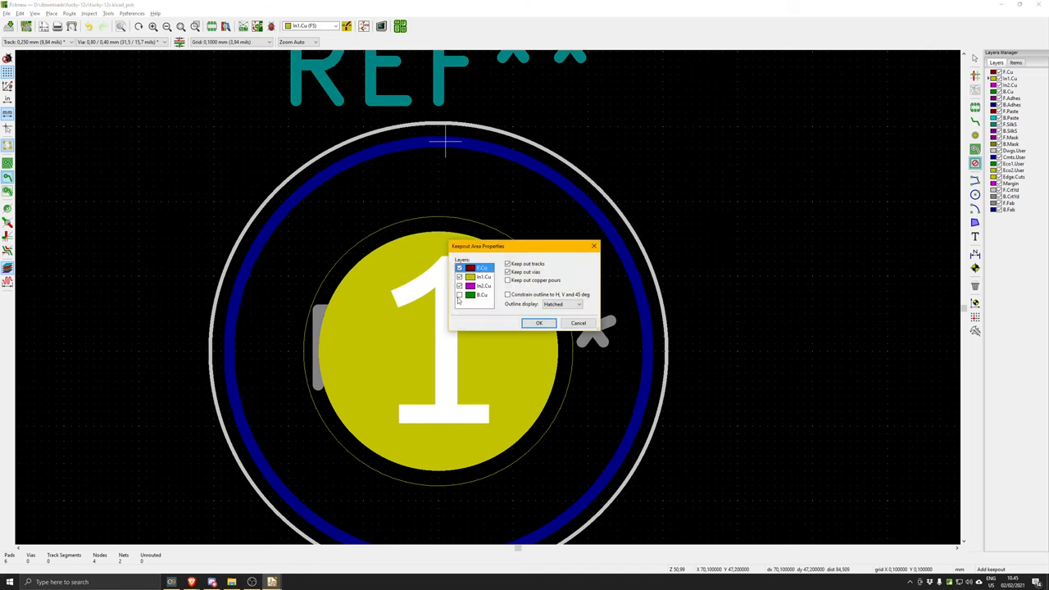
Confirm the keepout settings and trace its outline around mounting-hole pad 1's copper ring
{"action": "left_click", "coordinate": [538, 322]}
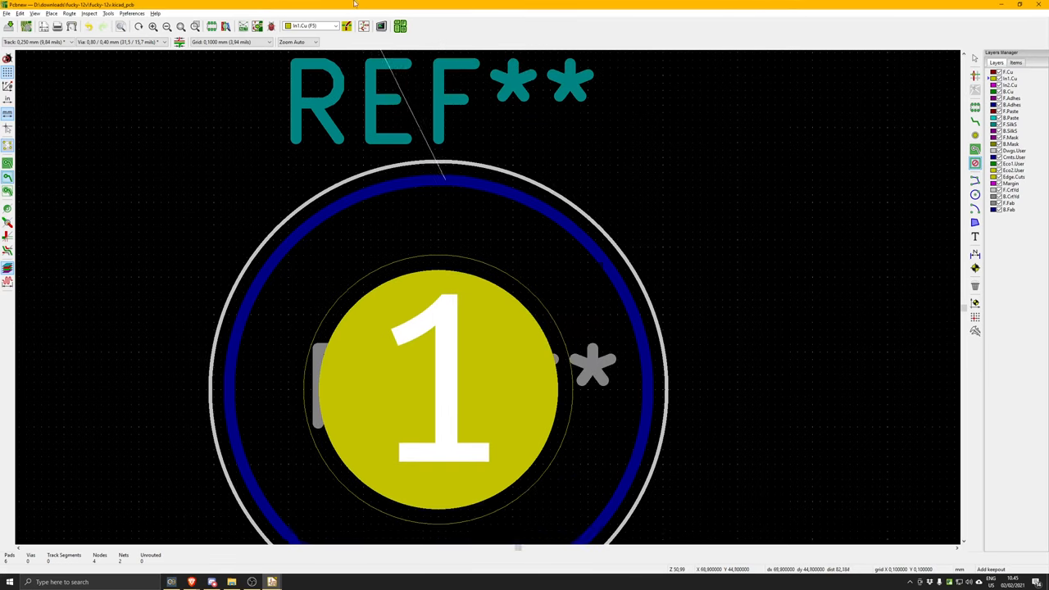
{"action": "scroll", "scroll_direction": "down", "scroll_amount": 3}
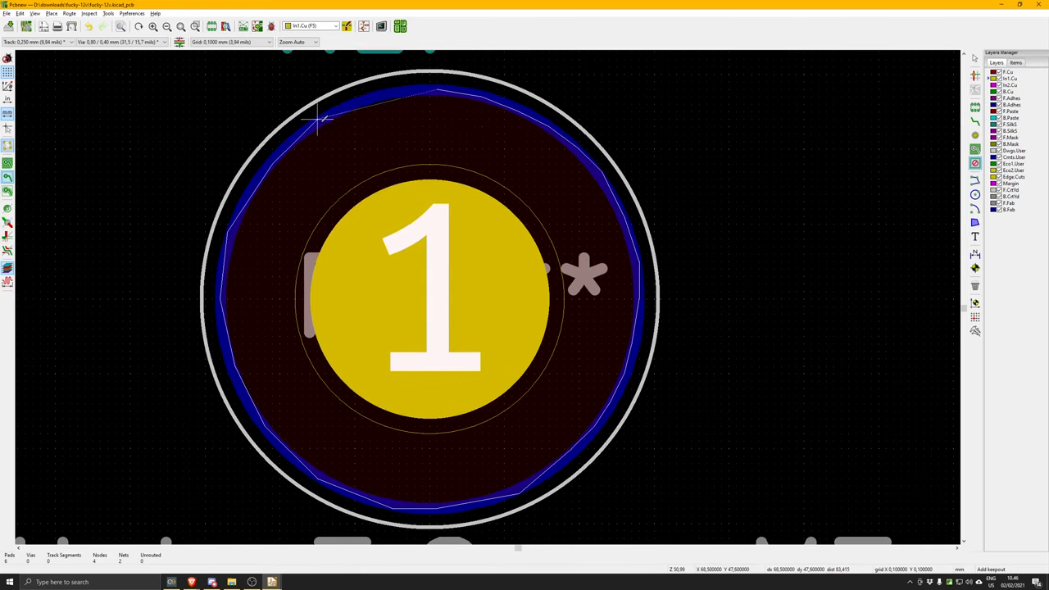
{"action": "left_click", "coordinate": [434, 98]}
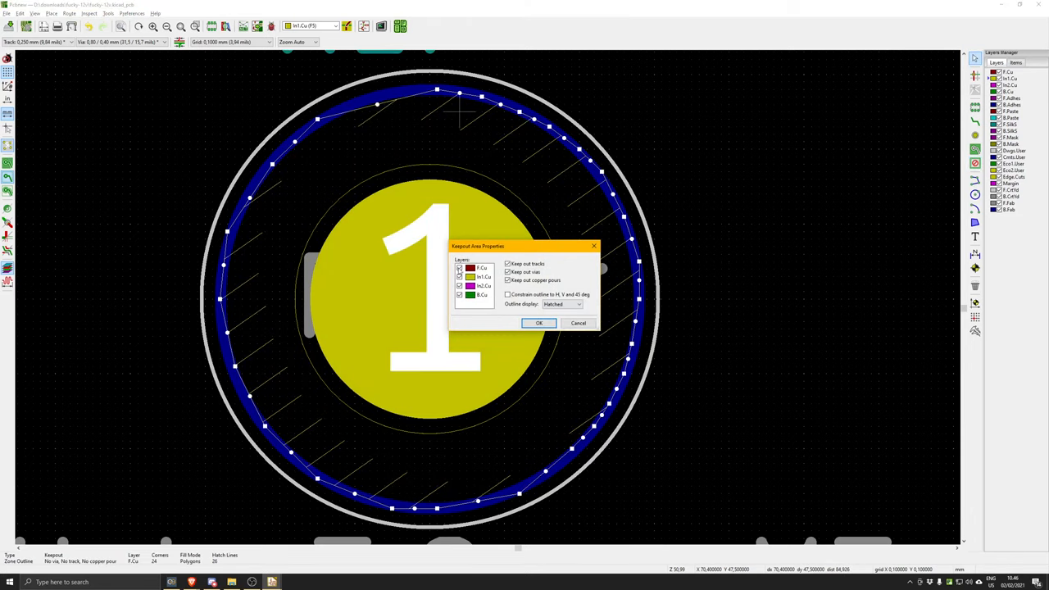
Have the keepout block tracks, vias and pours on F.Cu, In1.Cu, In2.Cu and B.Cu
{"action": "left_click", "coordinate": [459, 268]}
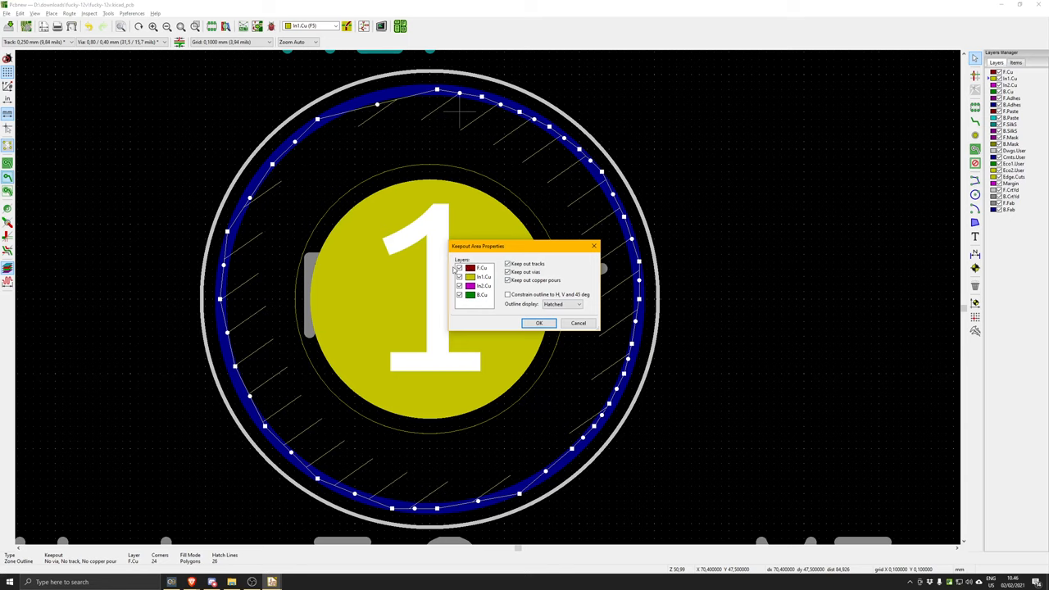
{"action": "mouse_move", "coordinate": [550, 266]}
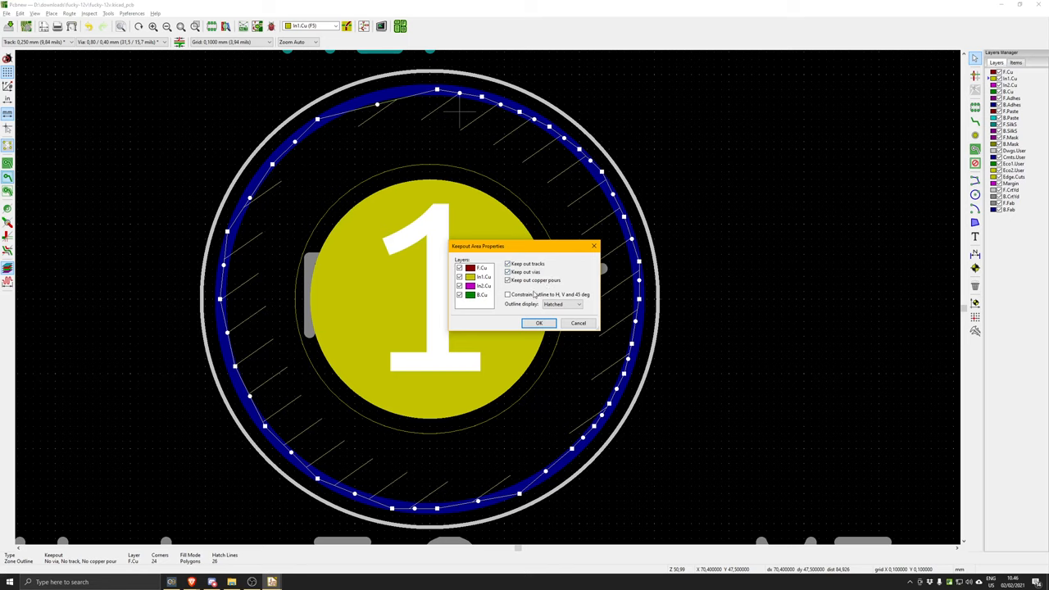
{"action": "mouse_move", "coordinate": [529, 305]}
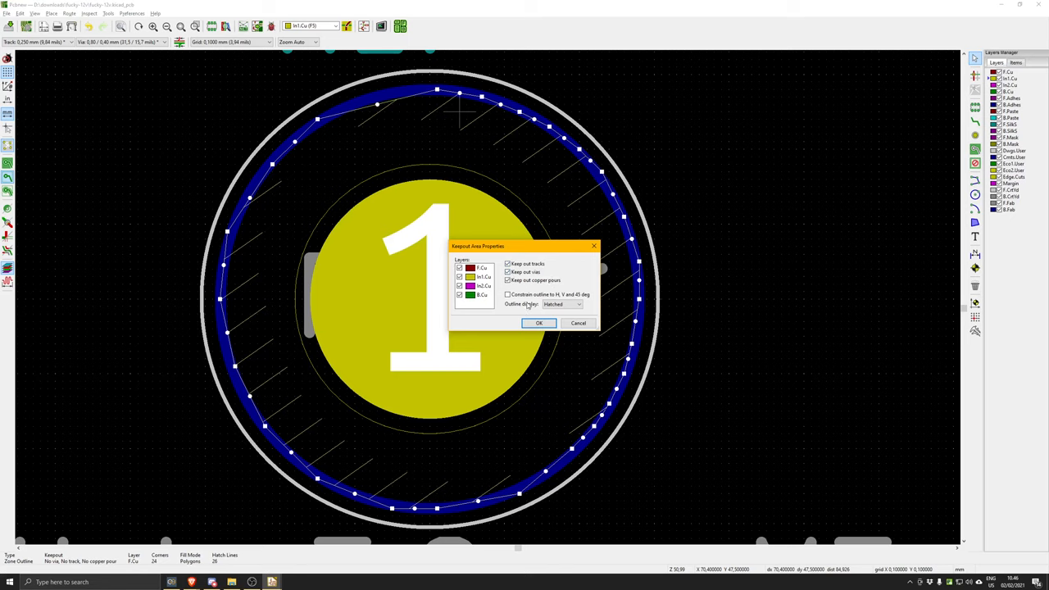
{"action": "mouse_move", "coordinate": [509, 347]}
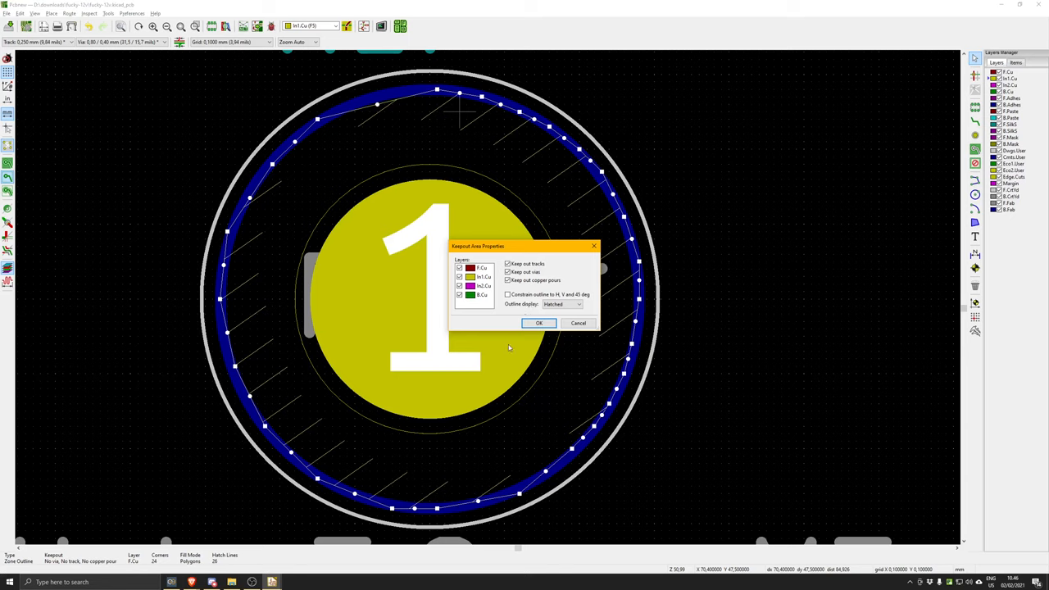
{"action": "mouse_move", "coordinate": [495, 312]}
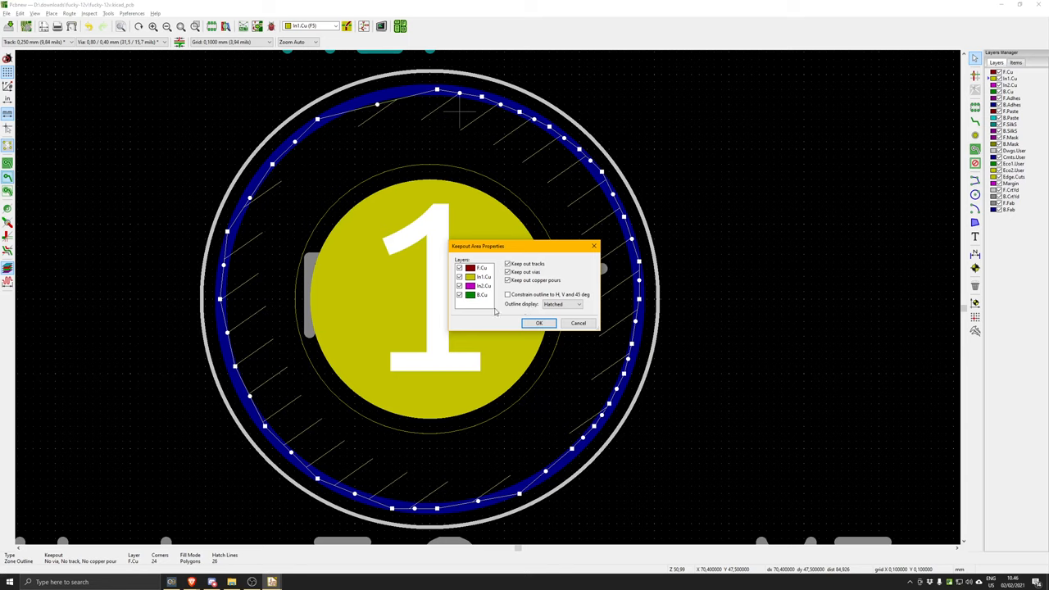
{"action": "mouse_move", "coordinate": [494, 318]}
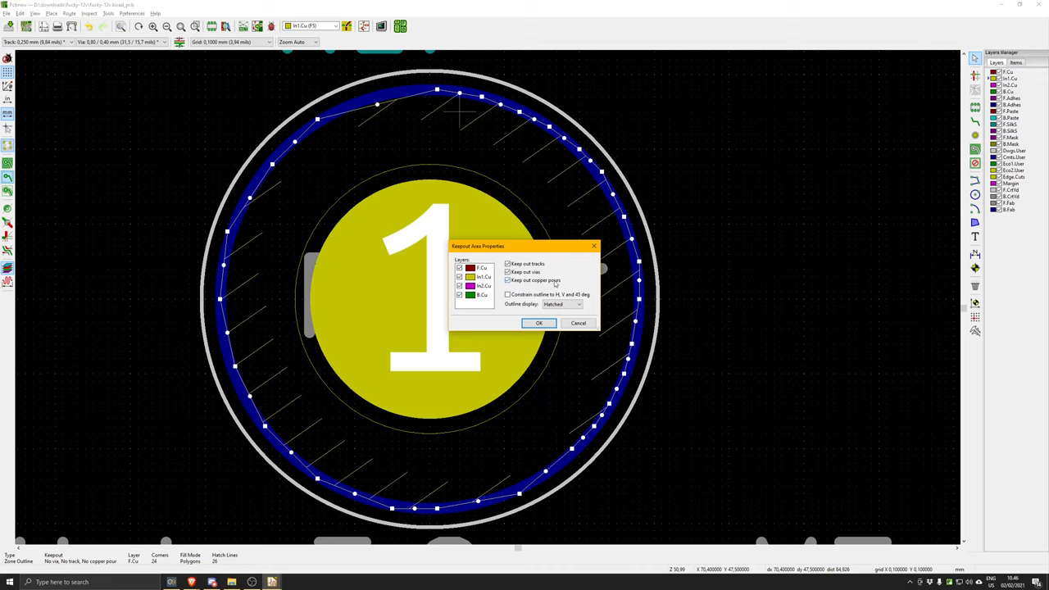
{"action": "left_click", "coordinate": [538, 322]}
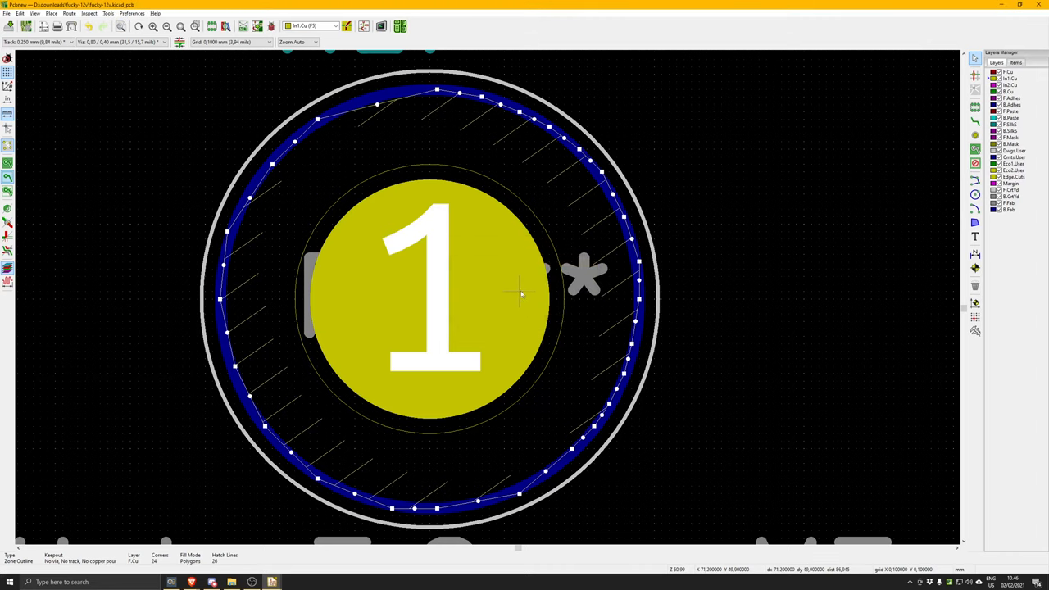
Switch zone display to outline-only so the plane's copper fill is hidden
{"action": "scroll", "scroll_direction": "down", "scroll_amount": 3}
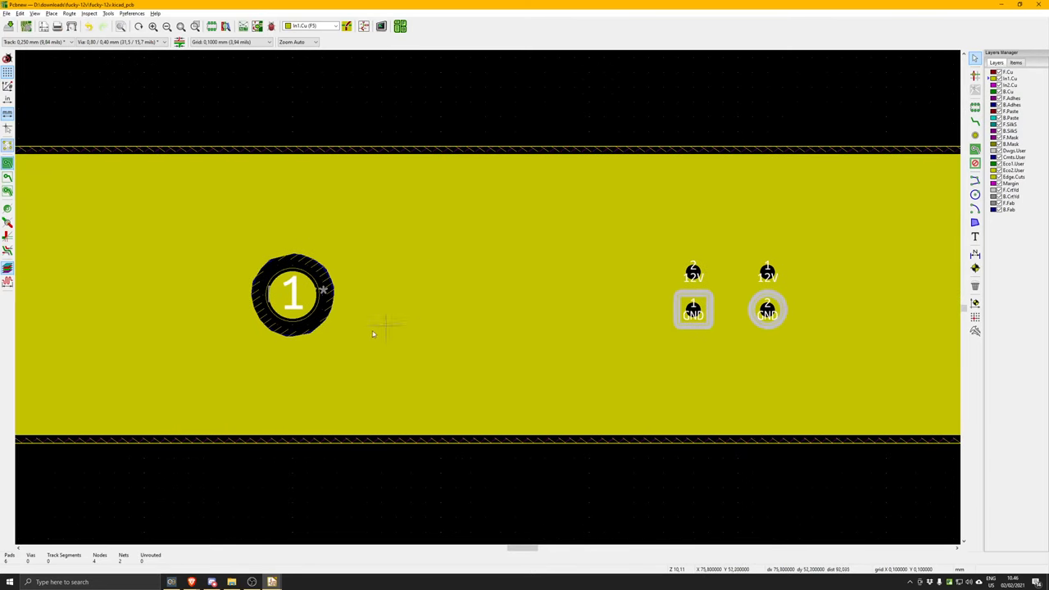
{"action": "mouse_move", "coordinate": [350, 320]}
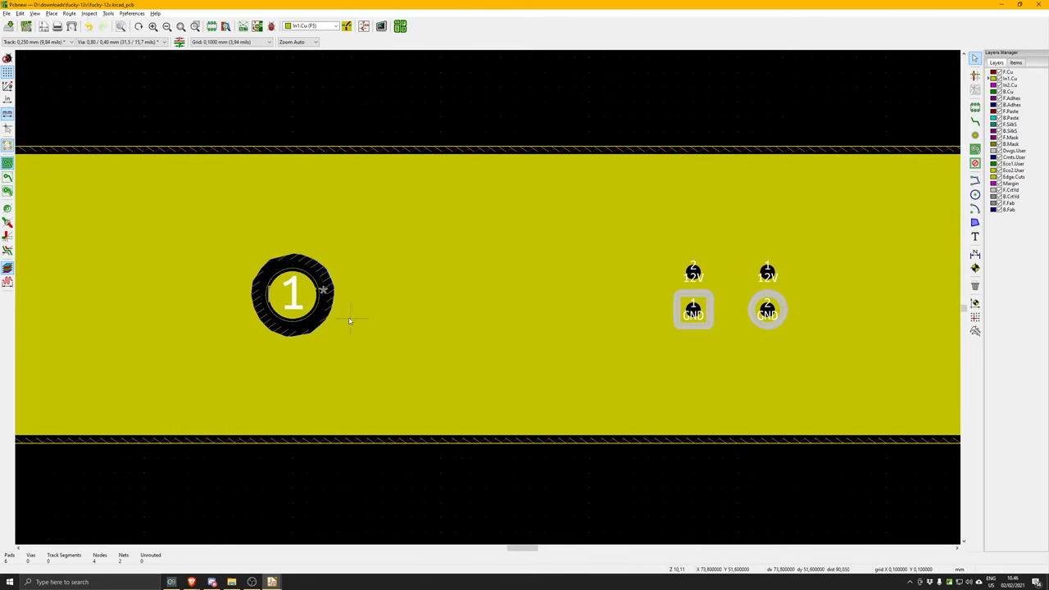
{"action": "left_click", "coordinate": [328, 314]}
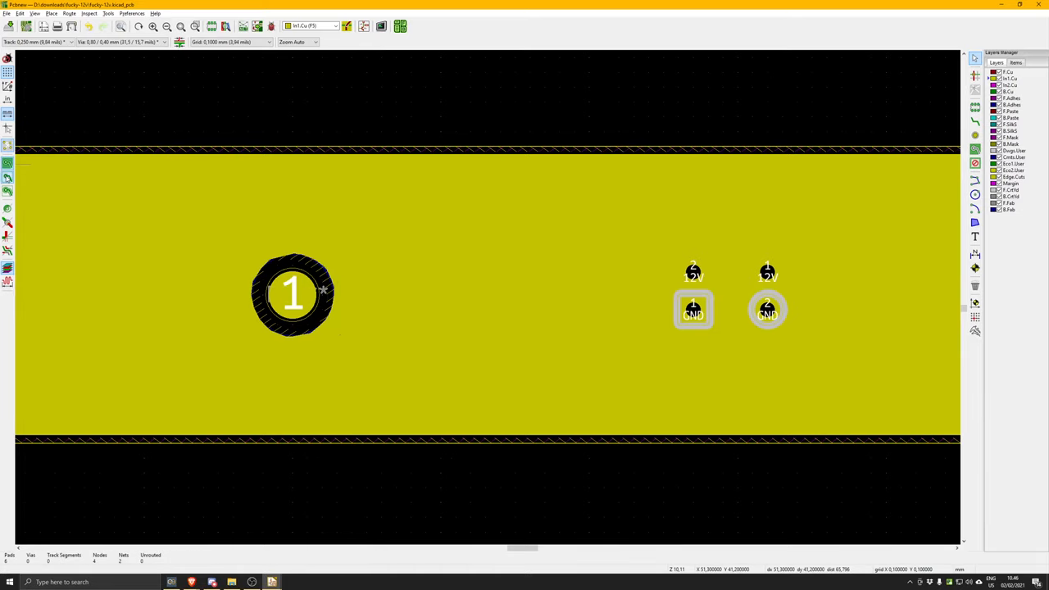
{"action": "left_click", "coordinate": [294, 295]}
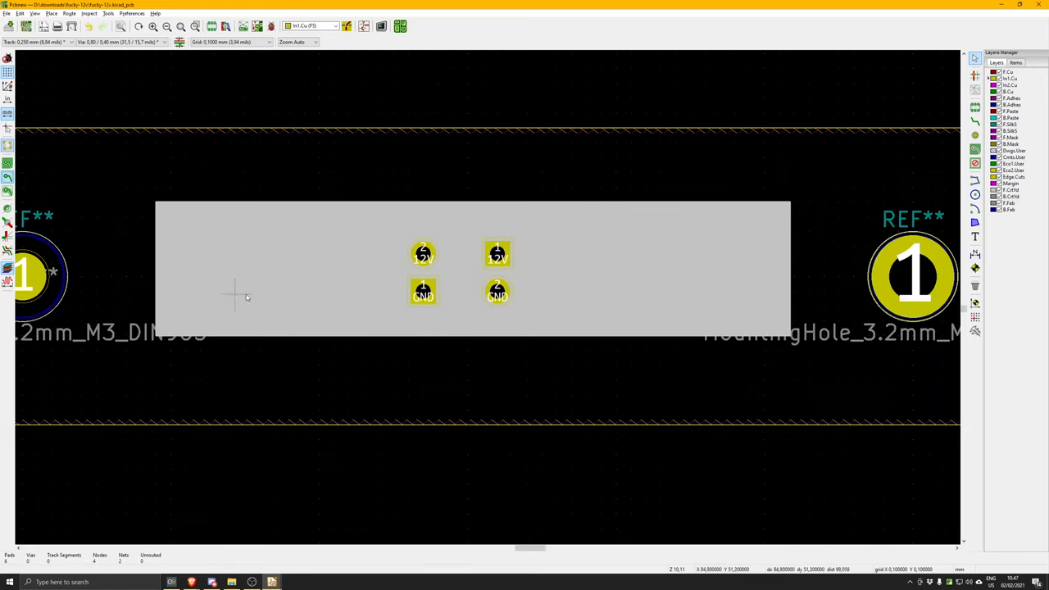
Move the In1.Cu zone's left edge to just right of the left mounting hole
{"action": "scroll", "scroll_direction": "down", "scroll_amount": 3}
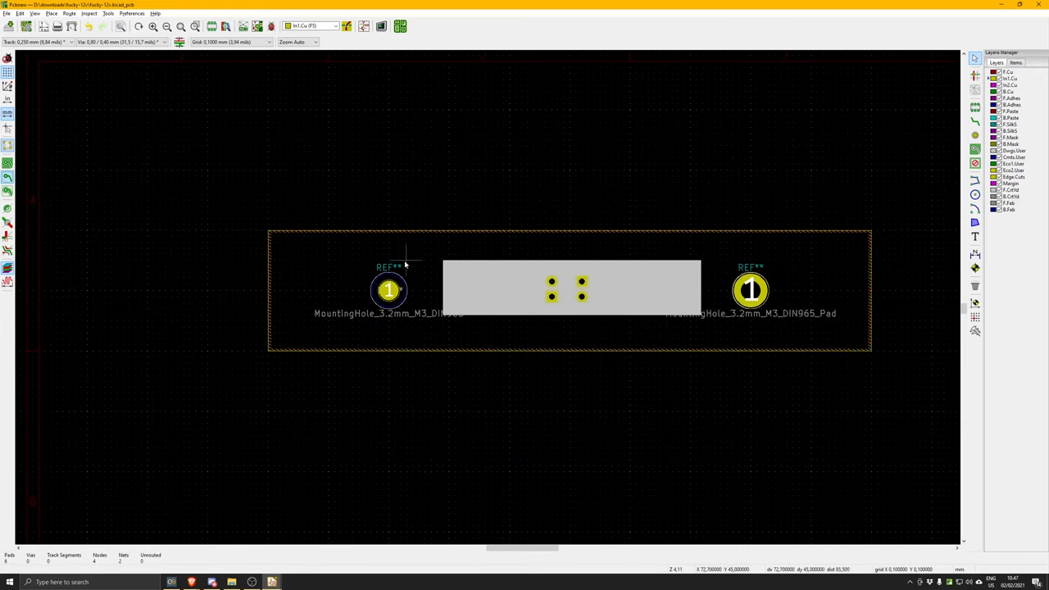
{"action": "mouse_move", "coordinate": [448, 381]}
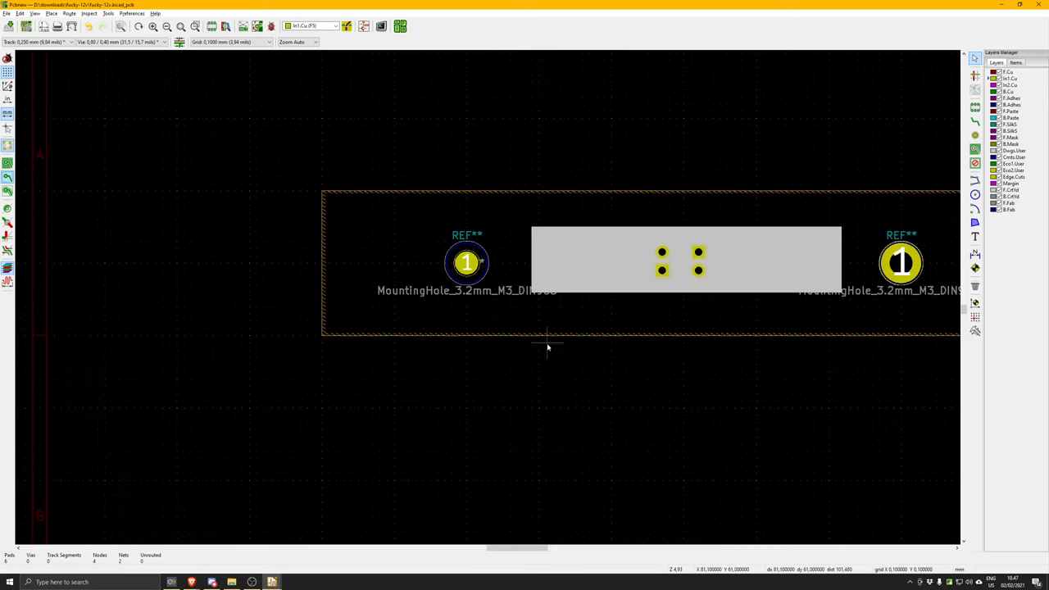
{"action": "mouse_move", "coordinate": [555, 252]}
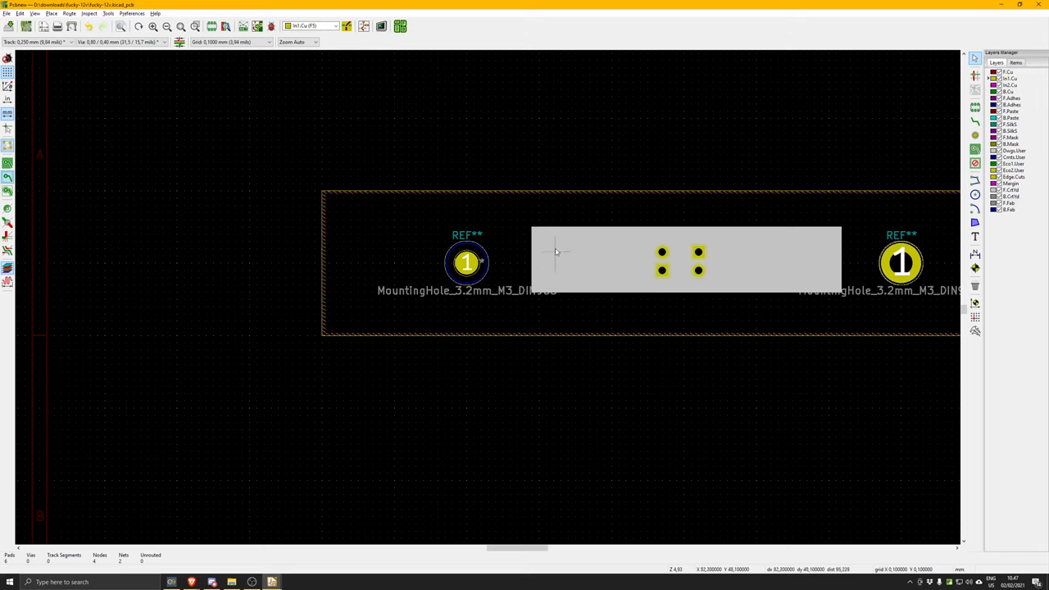
{"action": "mouse_move", "coordinate": [451, 308]}
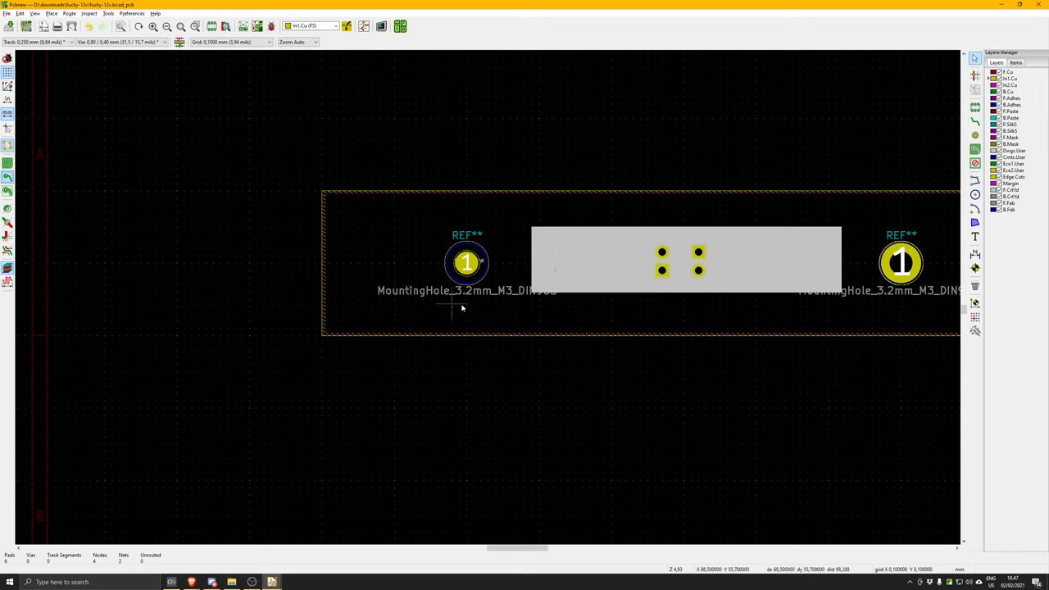
{"action": "mouse_move", "coordinate": [557, 303]}
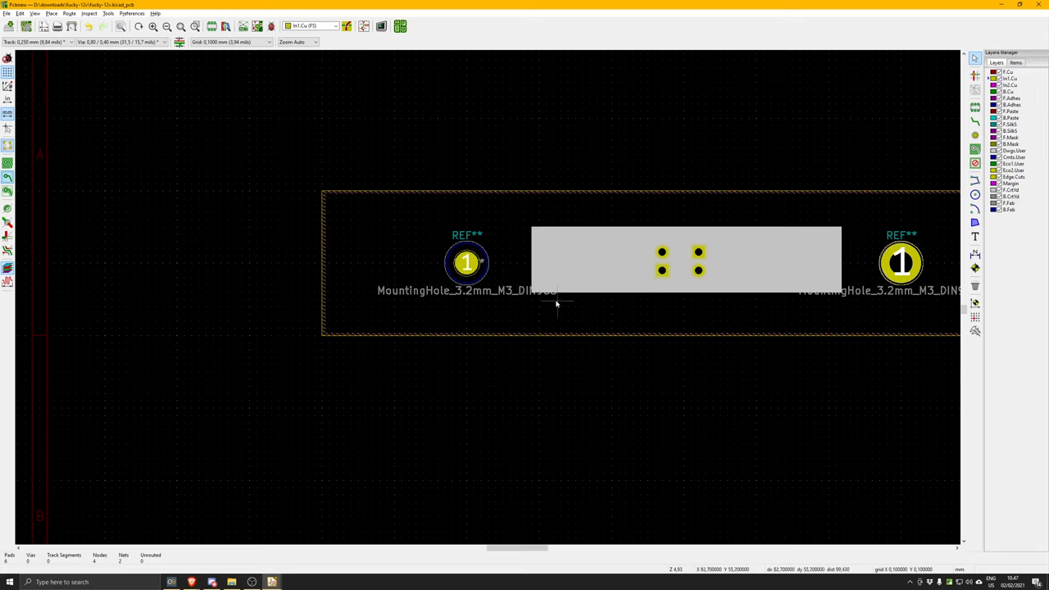
{"action": "mouse_move", "coordinate": [574, 226]}
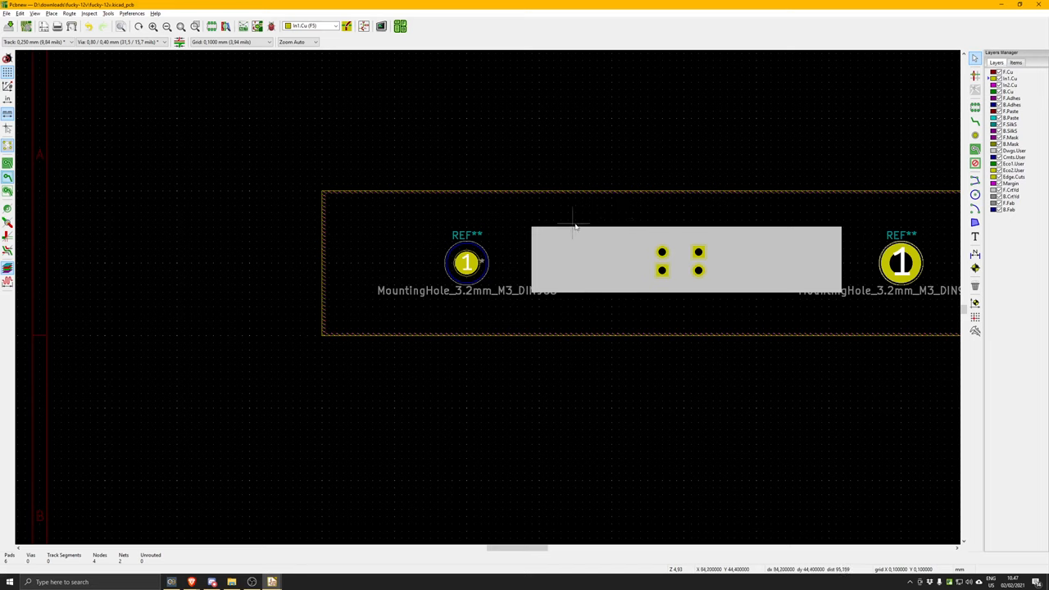
{"action": "mouse_move", "coordinate": [332, 262]}
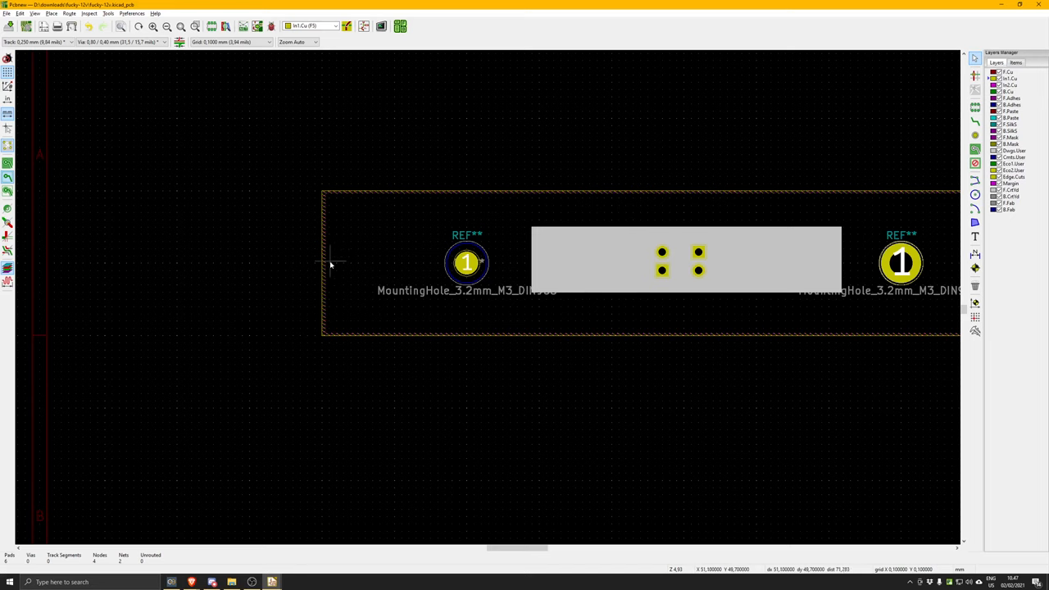
{"action": "left_click", "coordinate": [322, 262]}
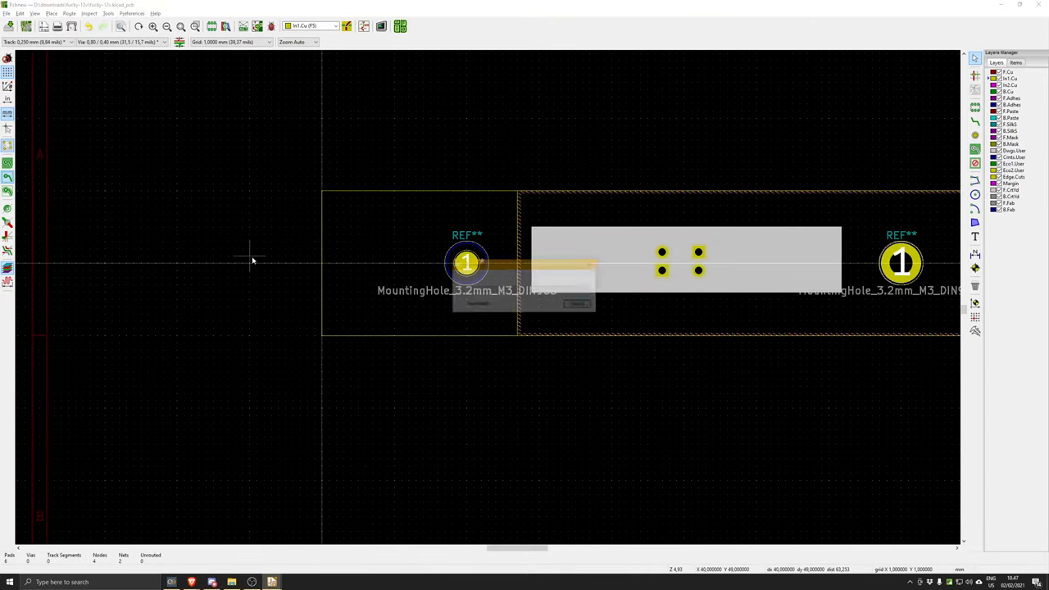
Reload the updated board in 3D, hide the board body, and orbit to a flatter view
{"action": "left_click", "coordinate": [400, 26]}
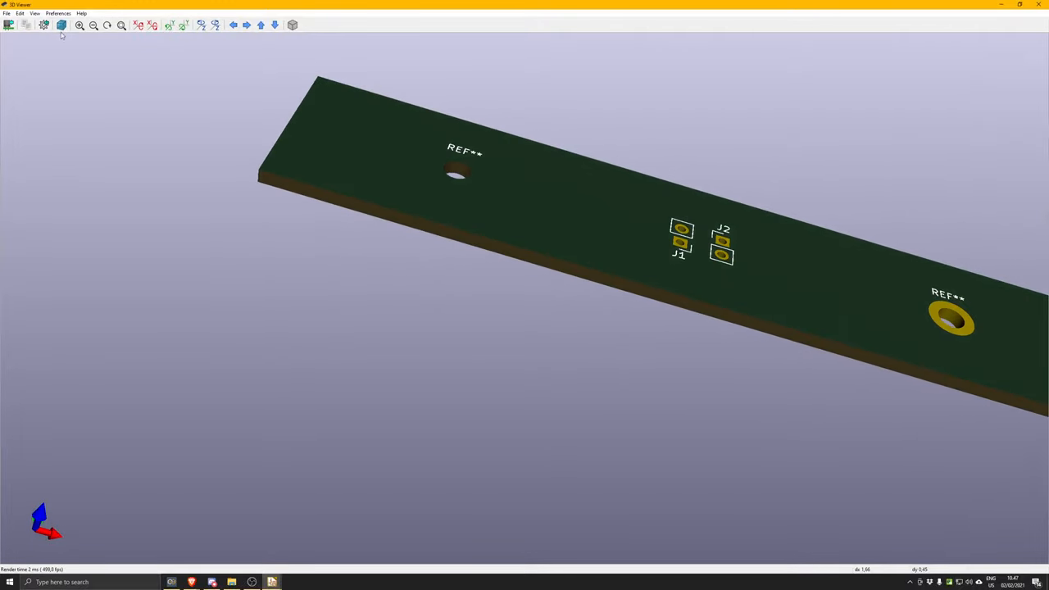
{"action": "left_click", "coordinate": [44, 25]}
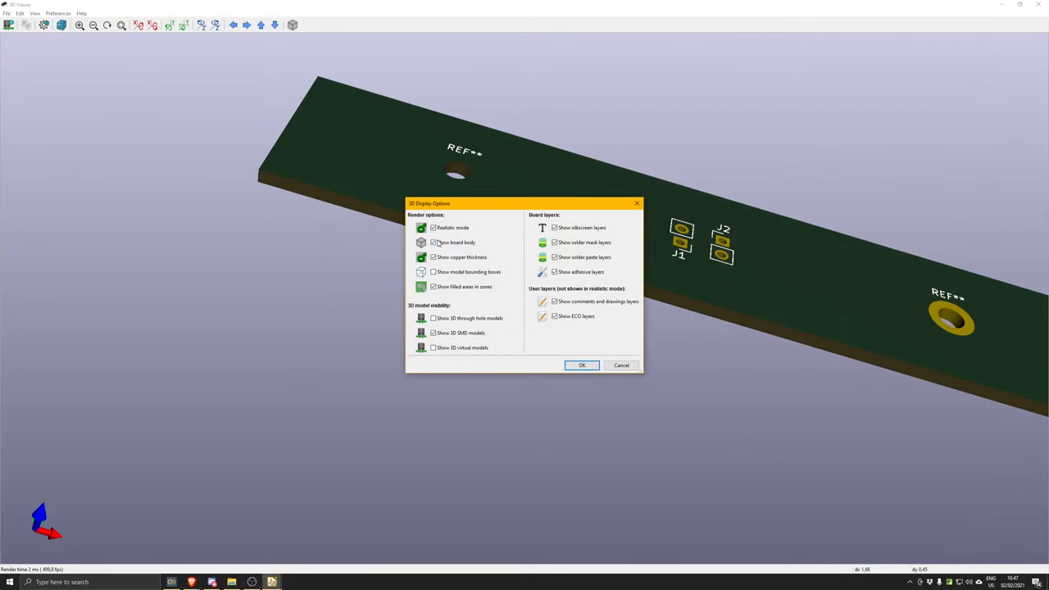
{"action": "left_click", "coordinate": [582, 364]}
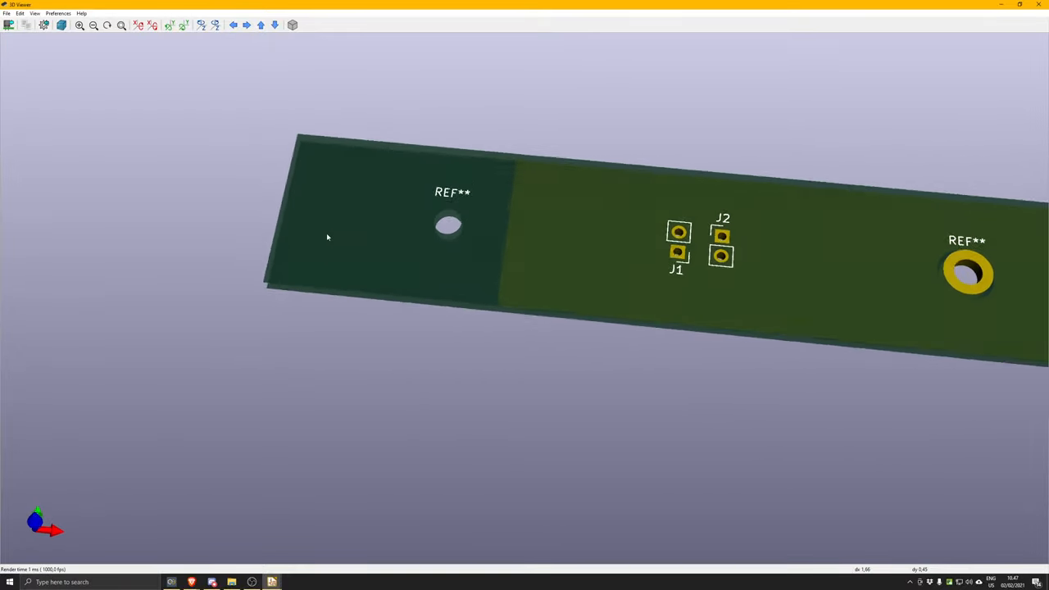
{"action": "left_click_drag", "start_coordinate": [328, 238], "coordinate": [720, 300]}
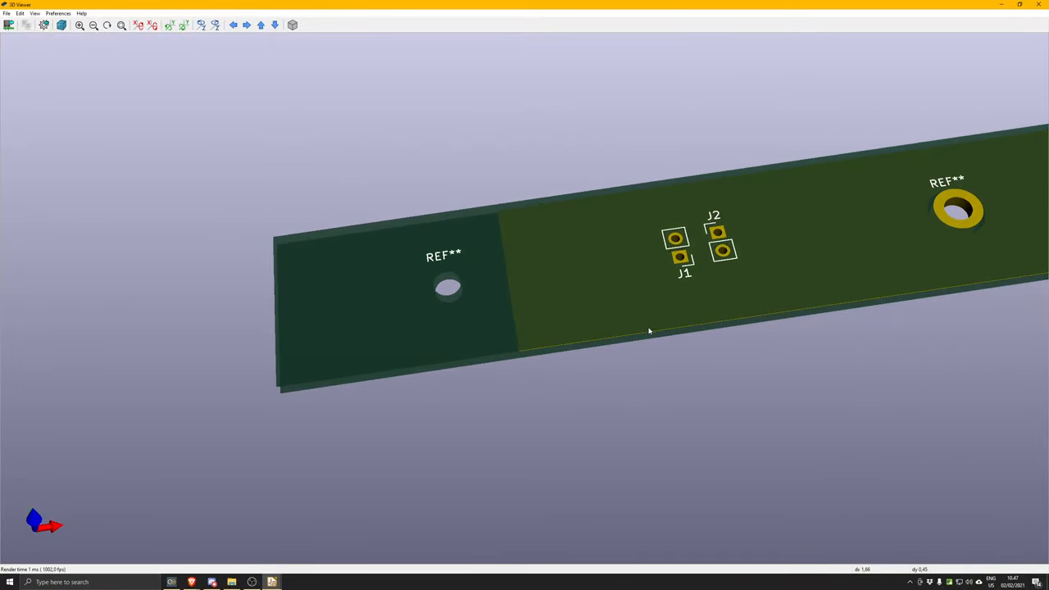
{"action": "mouse_move", "coordinate": [635, 313]}
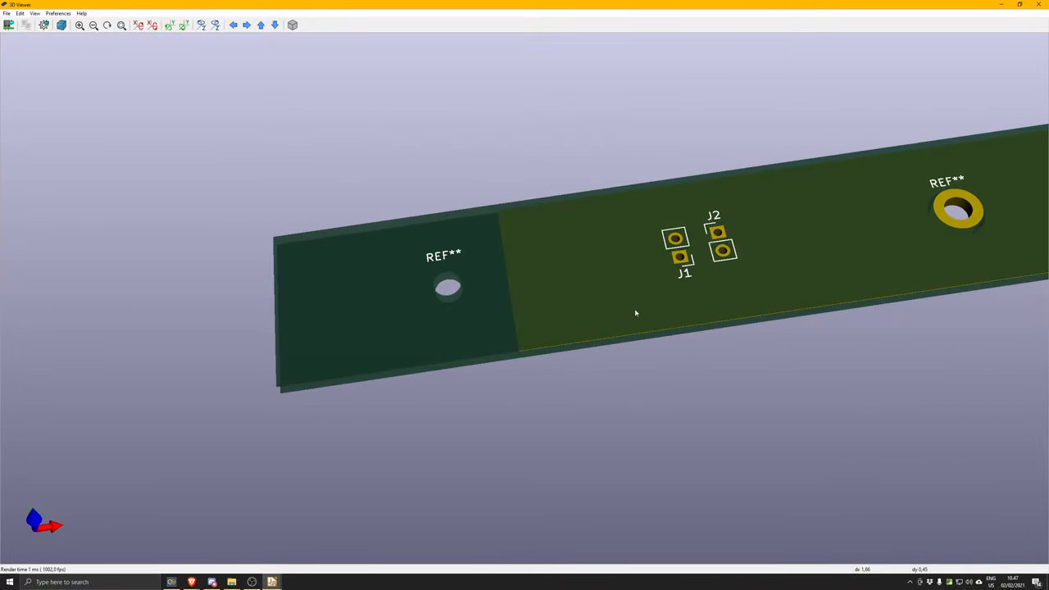
{"action": "left_click_drag", "start_coordinate": [634, 313], "coordinate": [621, 415]}
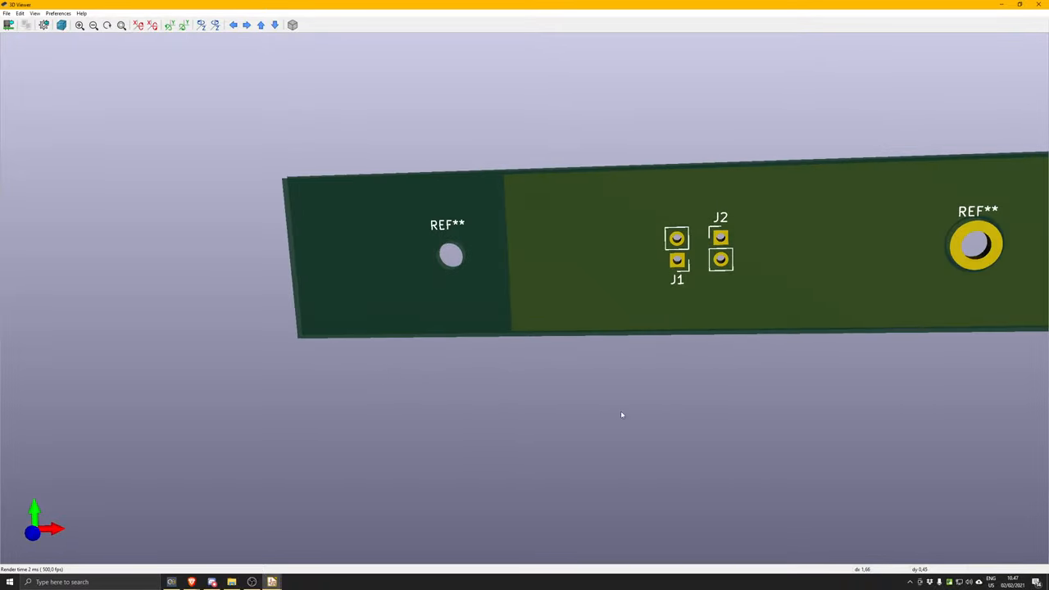
{"action": "left_click_drag", "start_coordinate": [621, 415], "coordinate": [546, 468]}
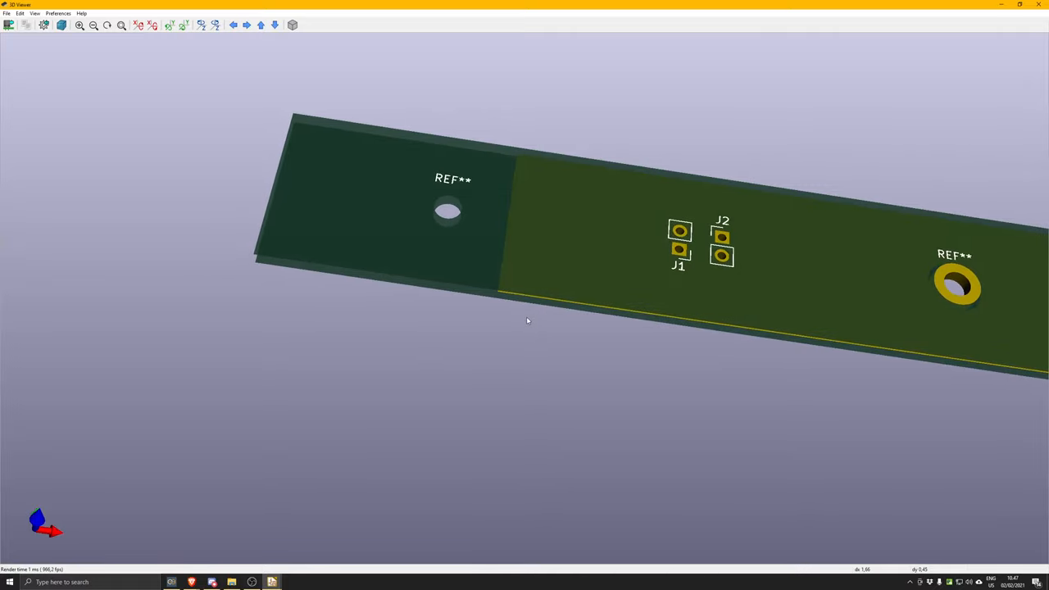
{"action": "mouse_move", "coordinate": [518, 307]}
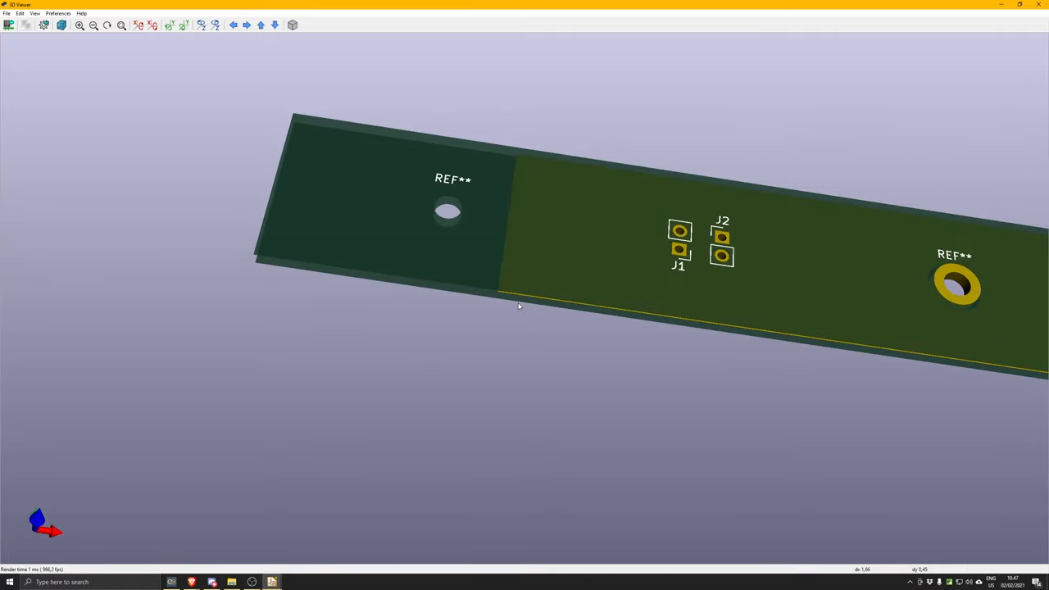
{"action": "mouse_move", "coordinate": [526, 294]}
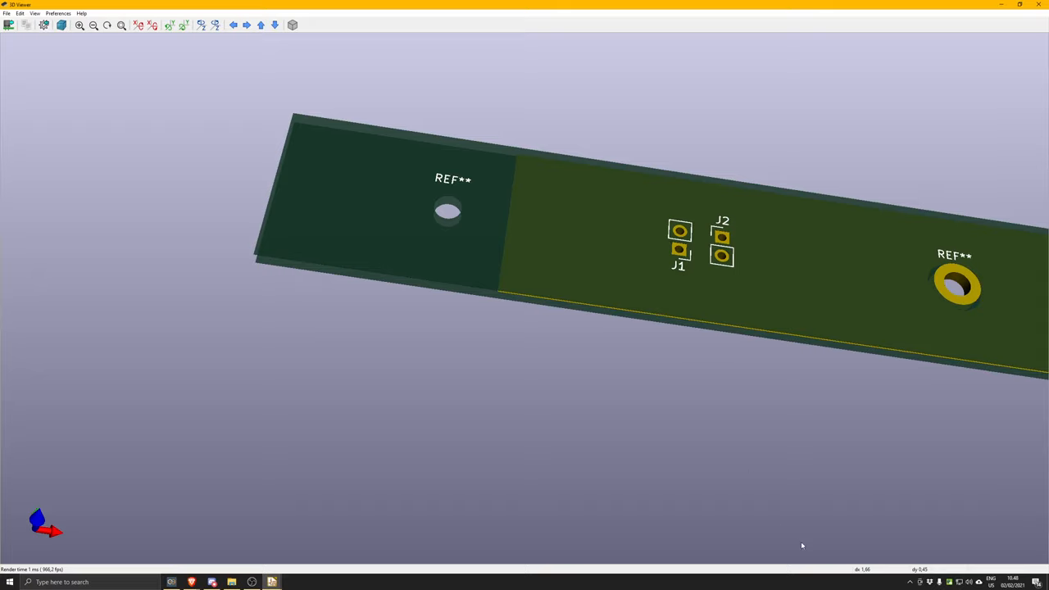
{"action": "mouse_move", "coordinate": [751, 478]}
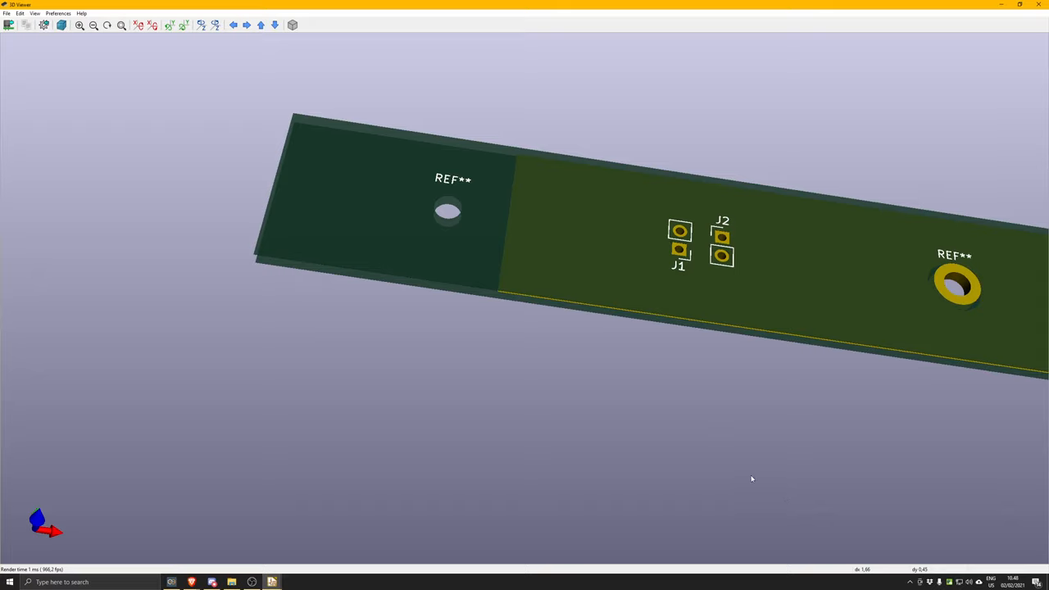